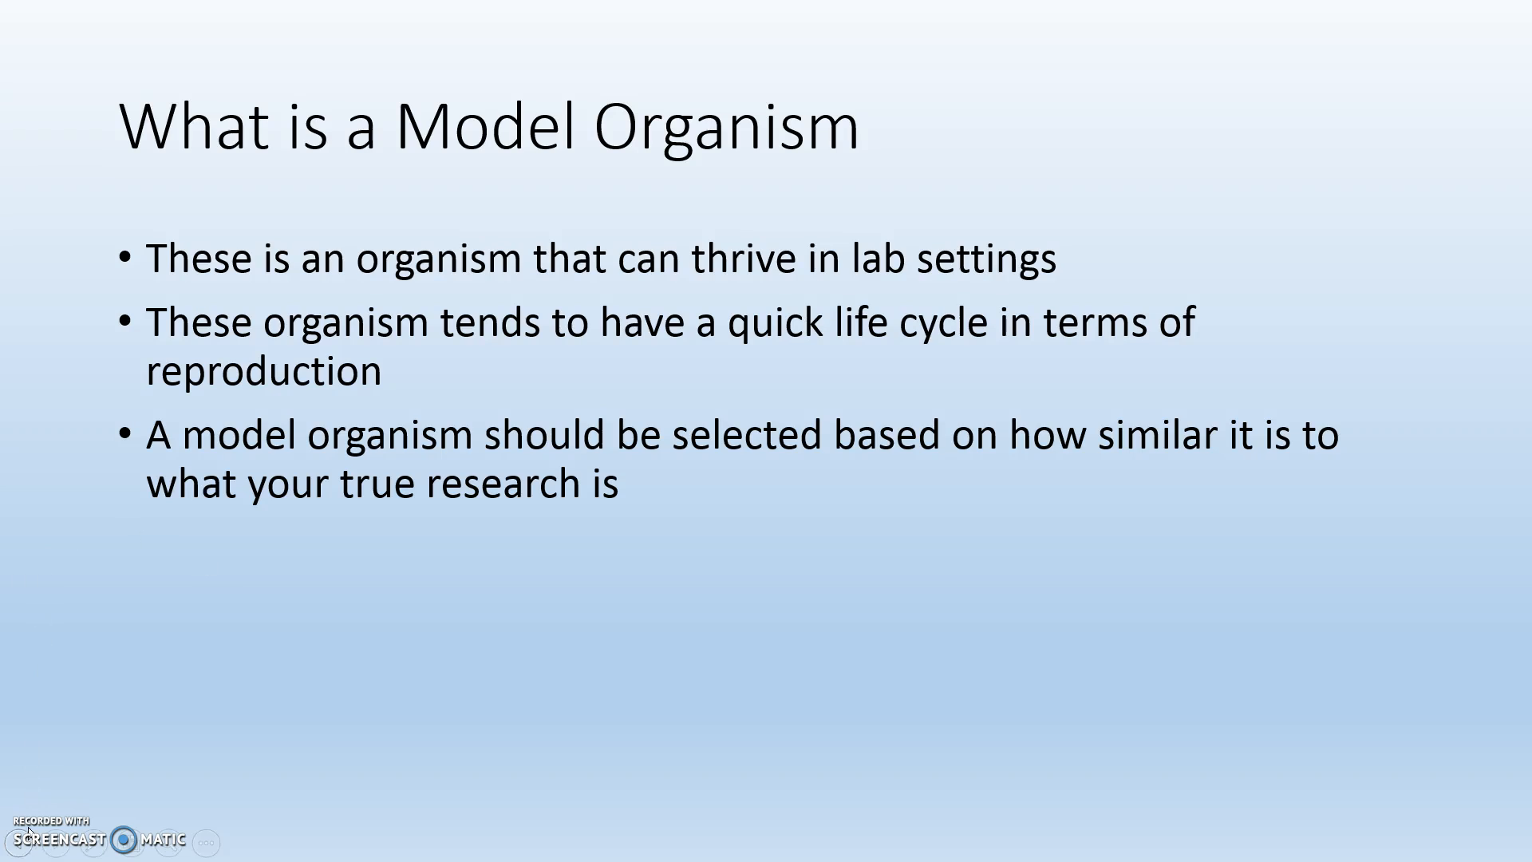
{"action": "mouse_move", "coordinate": [96, 755]}
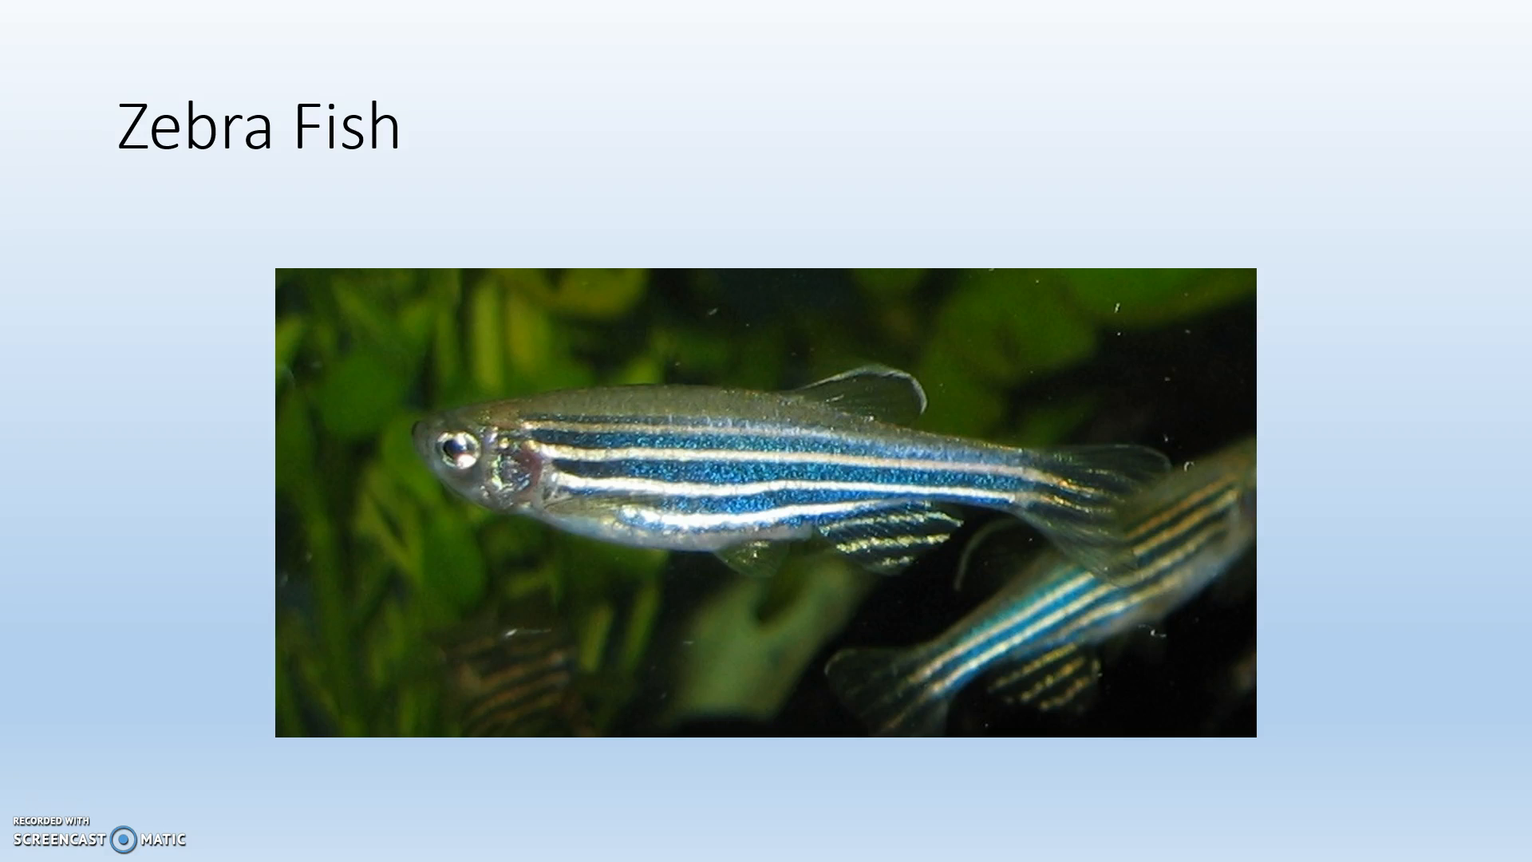
Advance to the Fruit flies (Drosophila) slide and exit the slideshow
{"action": "key", "text": "Right"}
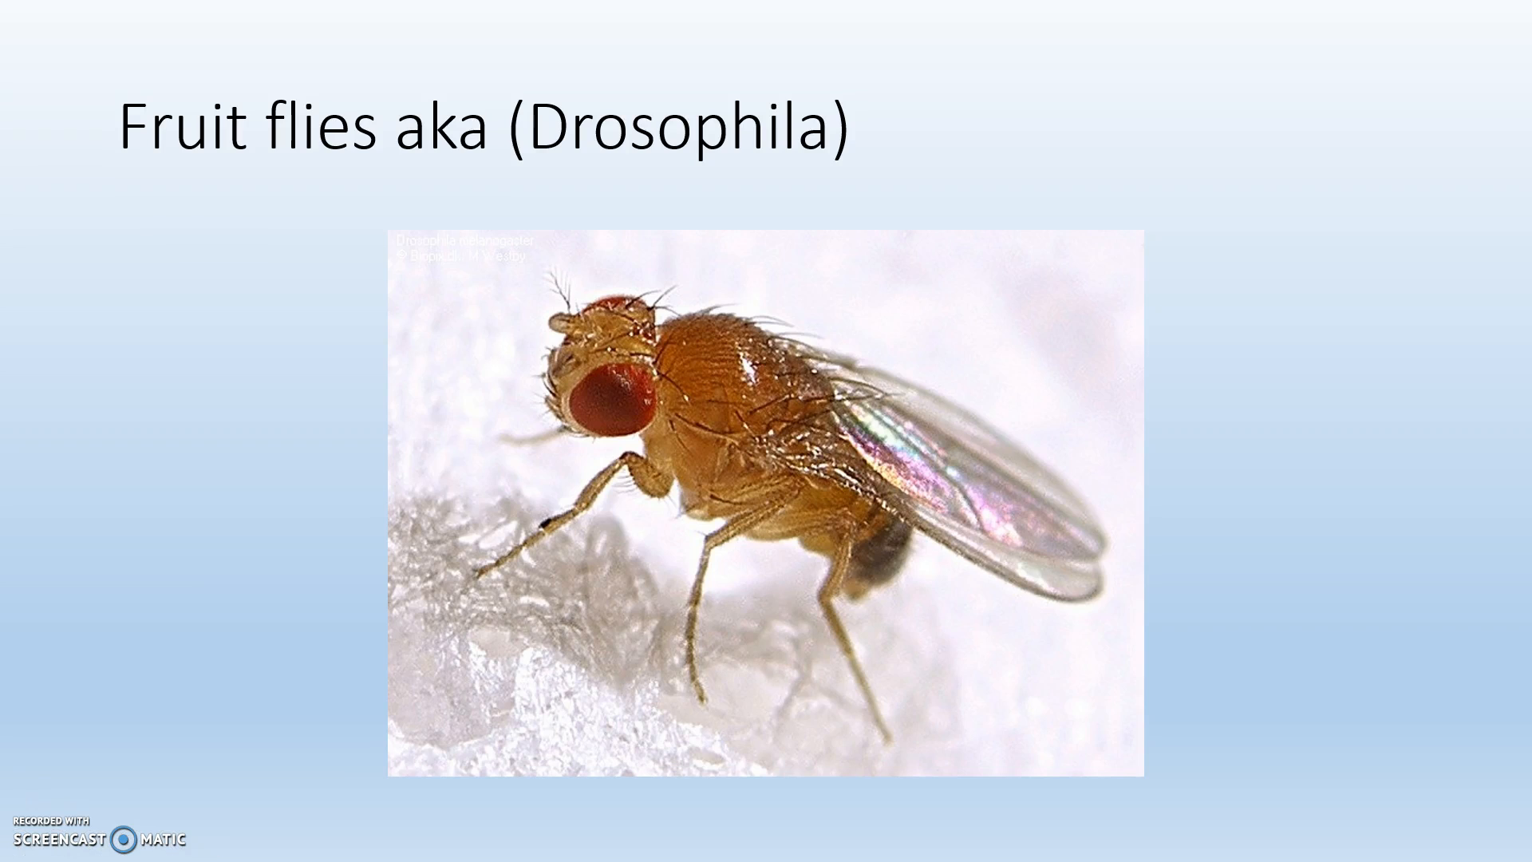
{"action": "key", "text": "Escape"}
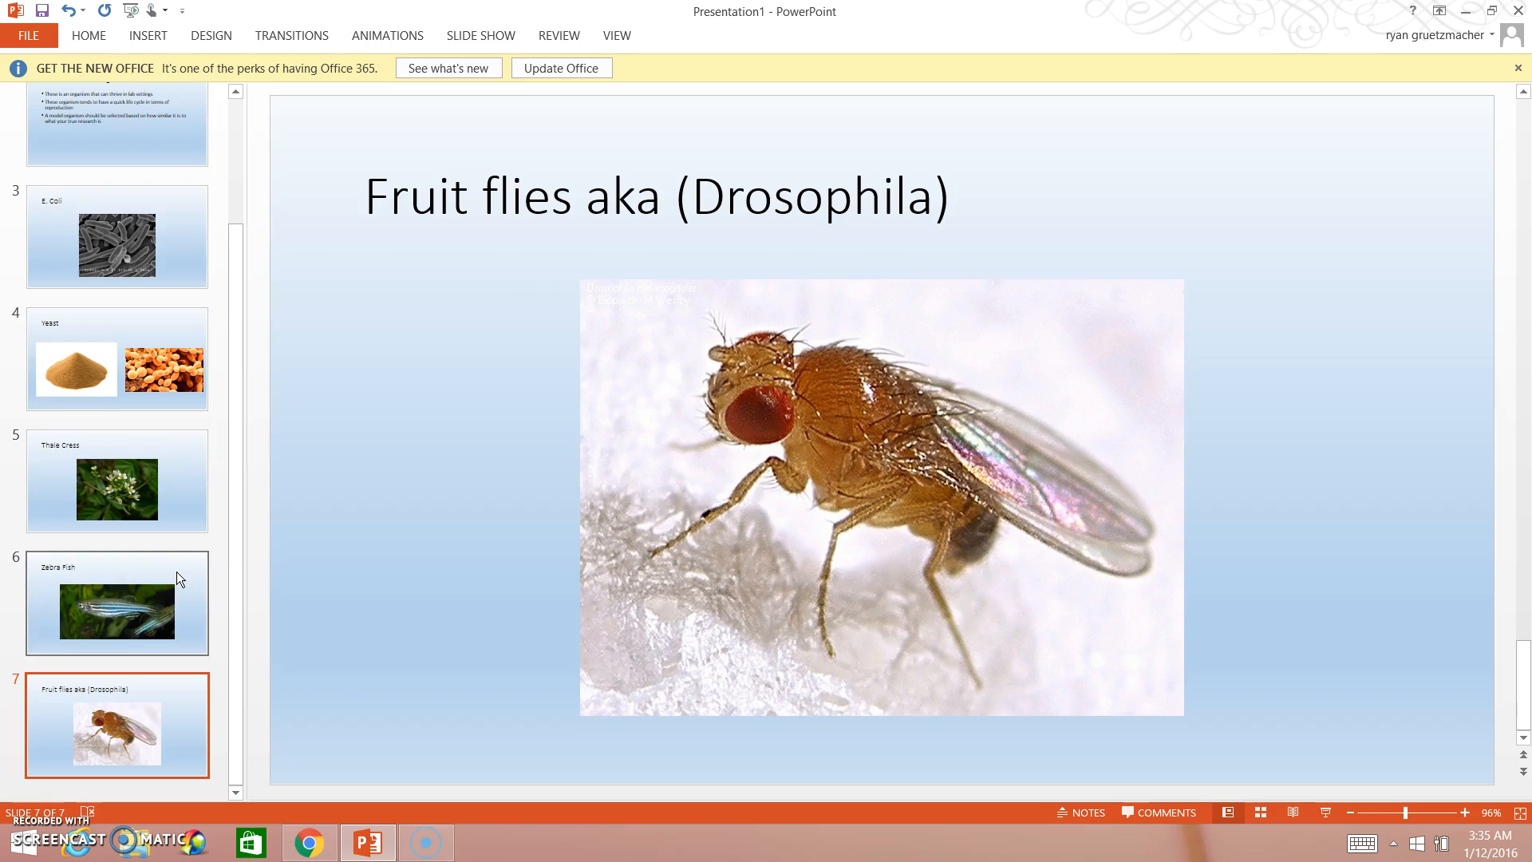
{"action": "mouse_move", "coordinate": [173, 558]}
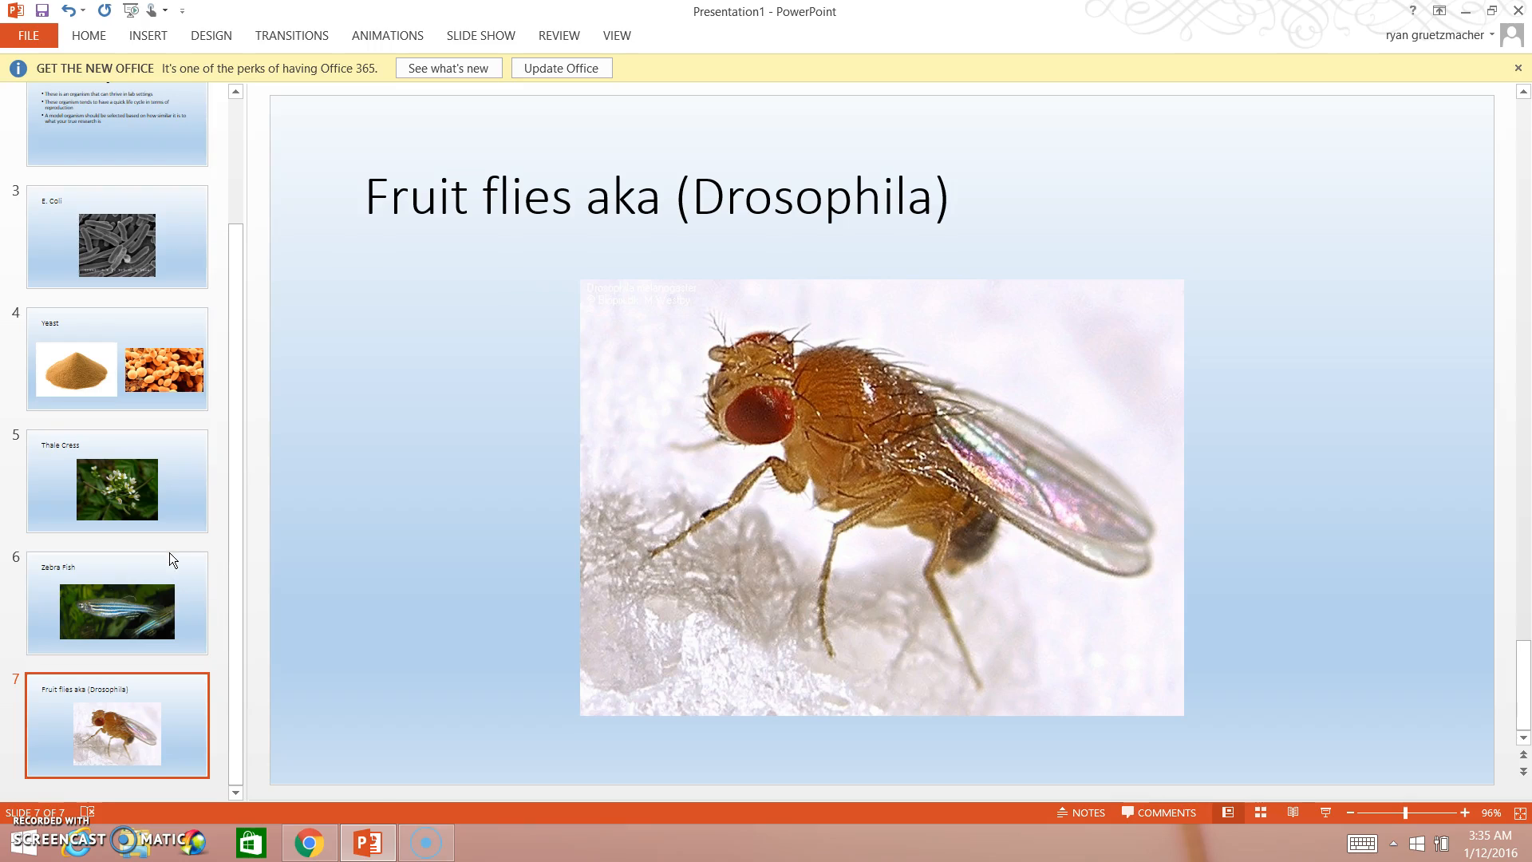
Switch to the cgslab.com Drosophila simulator page in Chrome
{"action": "left_click", "coordinate": [308, 843]}
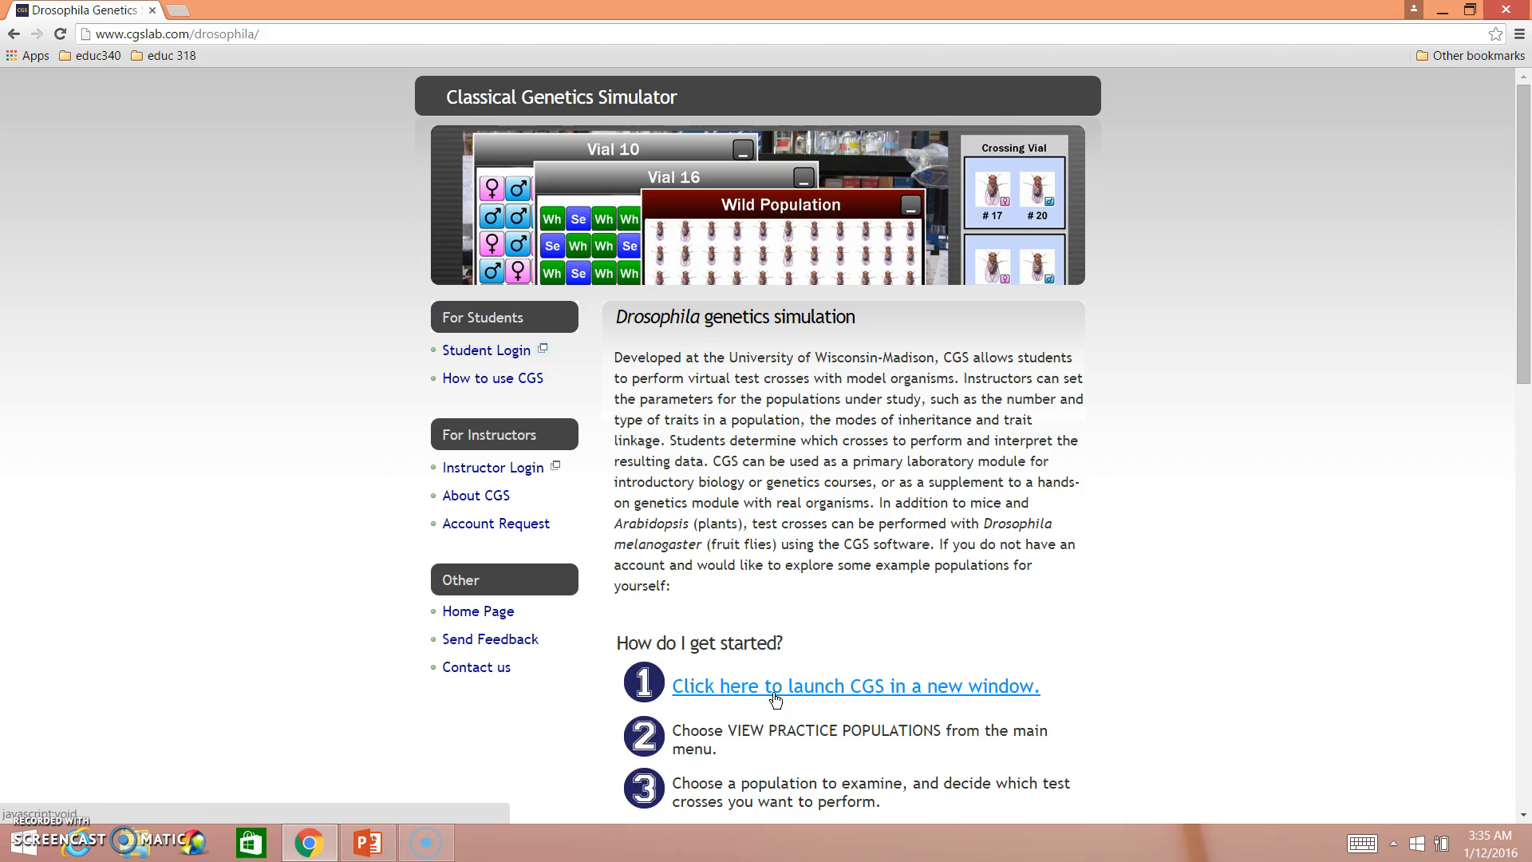
Launch the CGS student window from the cgslab page
{"action": "left_click", "coordinate": [853, 684]}
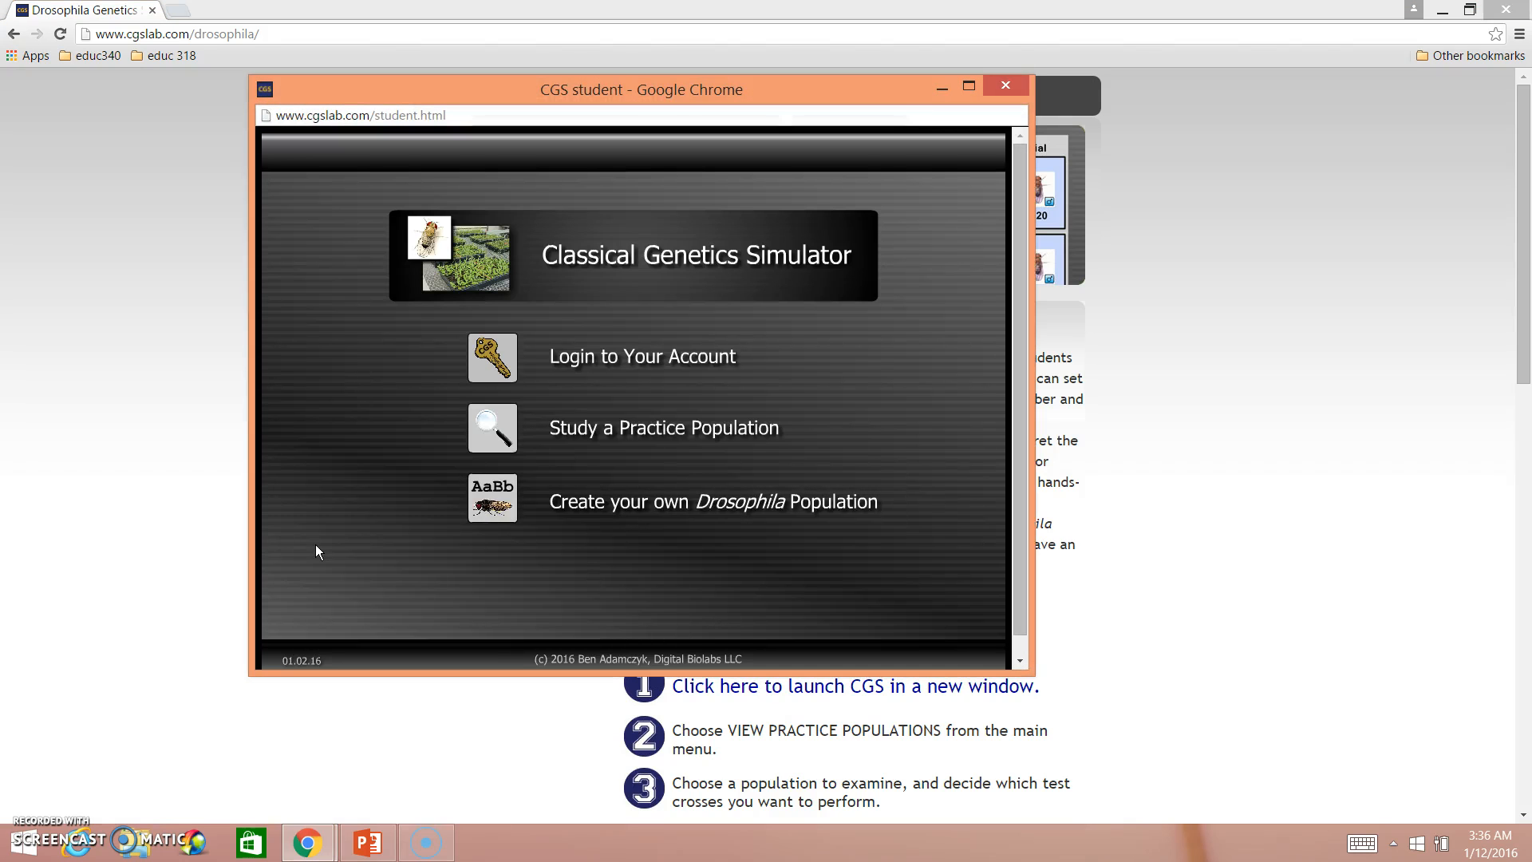
{"action": "mouse_move", "coordinate": [598, 555]}
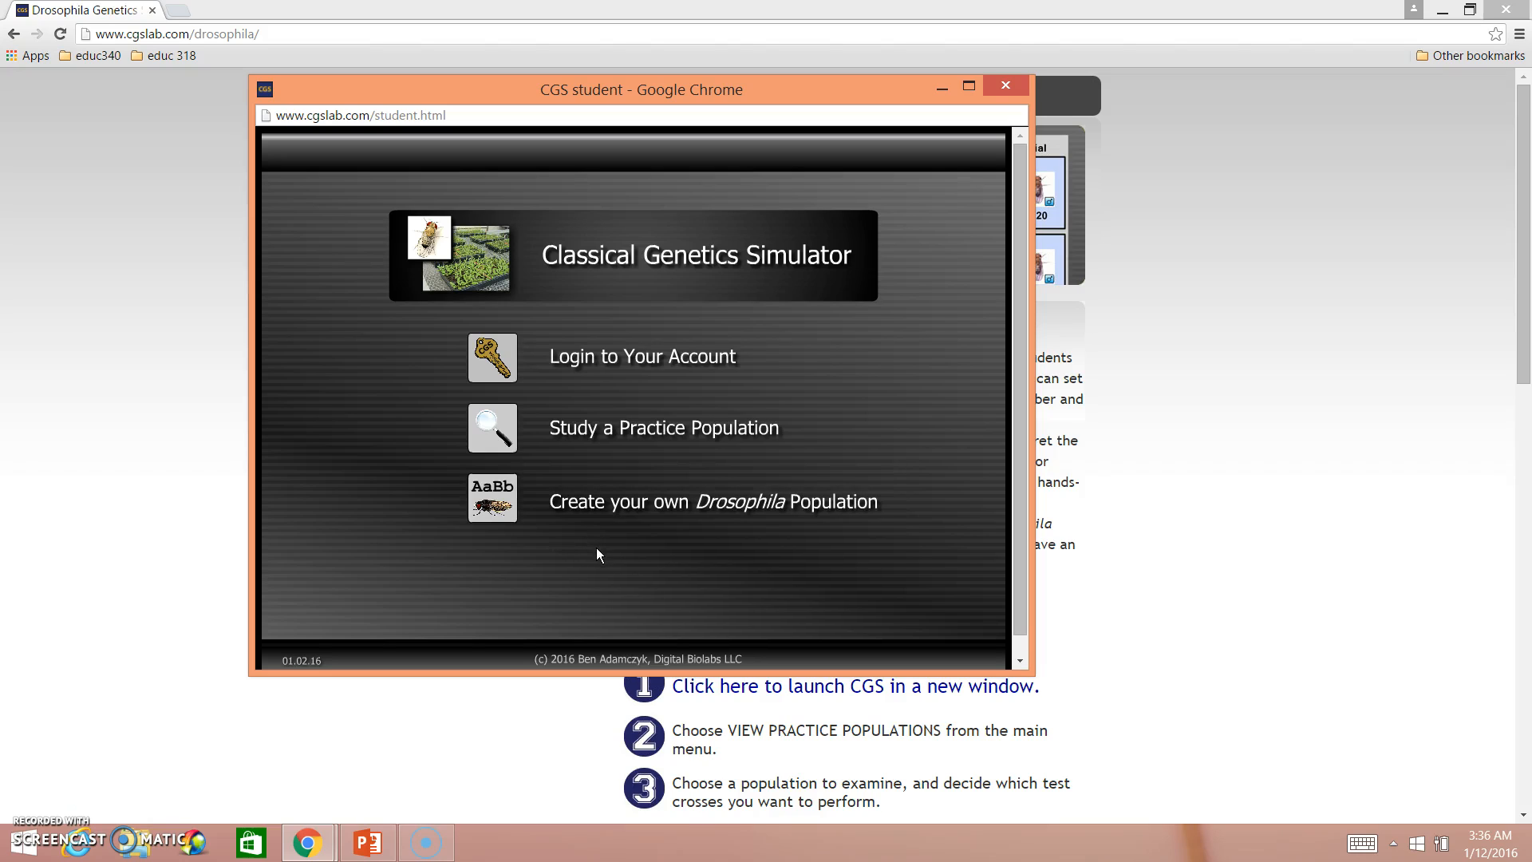
{"action": "mouse_move", "coordinate": [596, 542]}
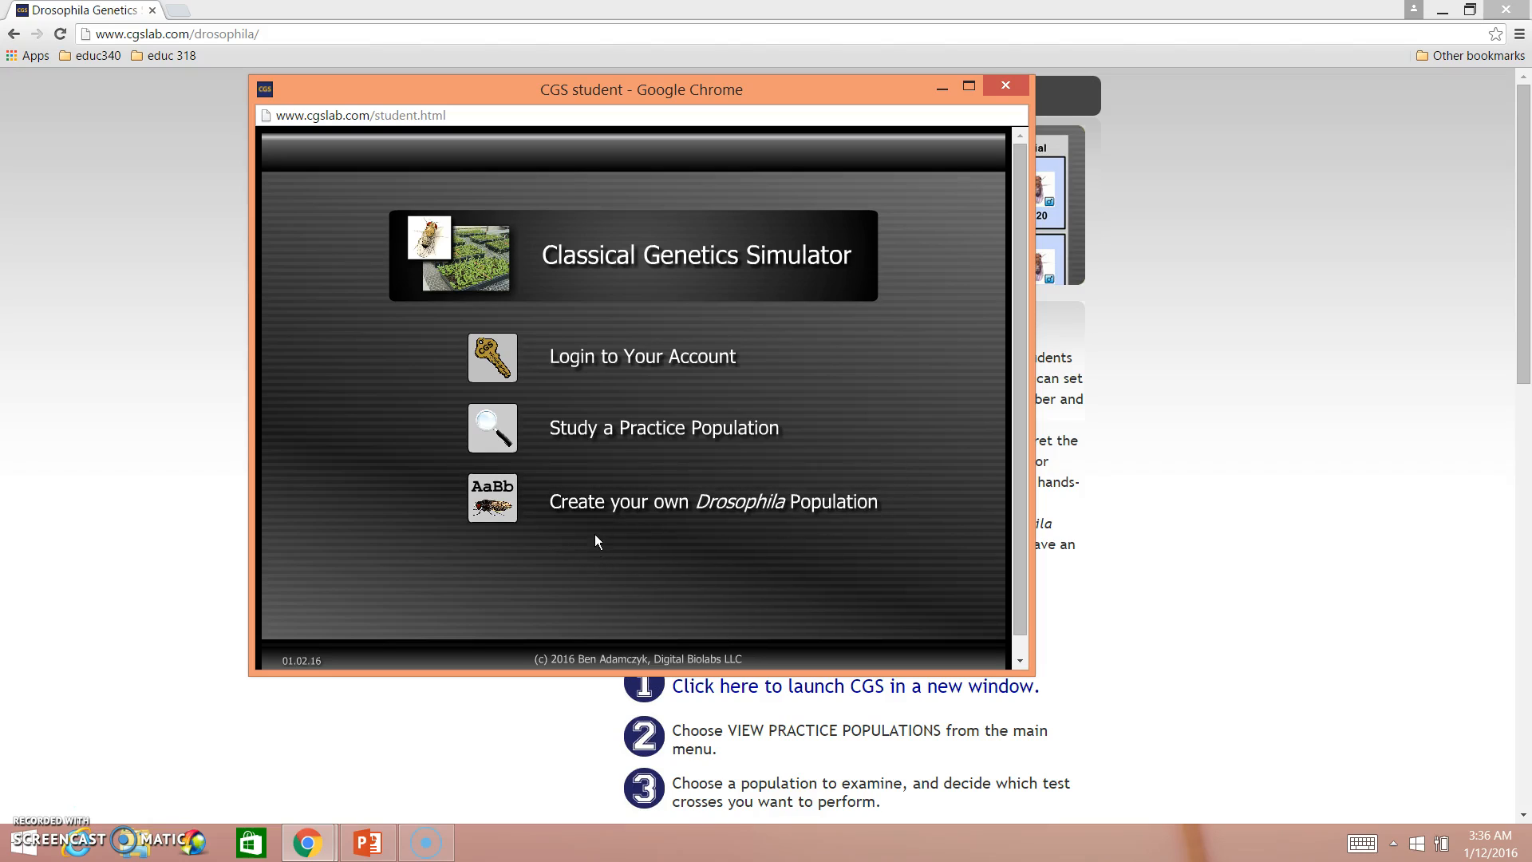
{"action": "mouse_move", "coordinate": [607, 562]}
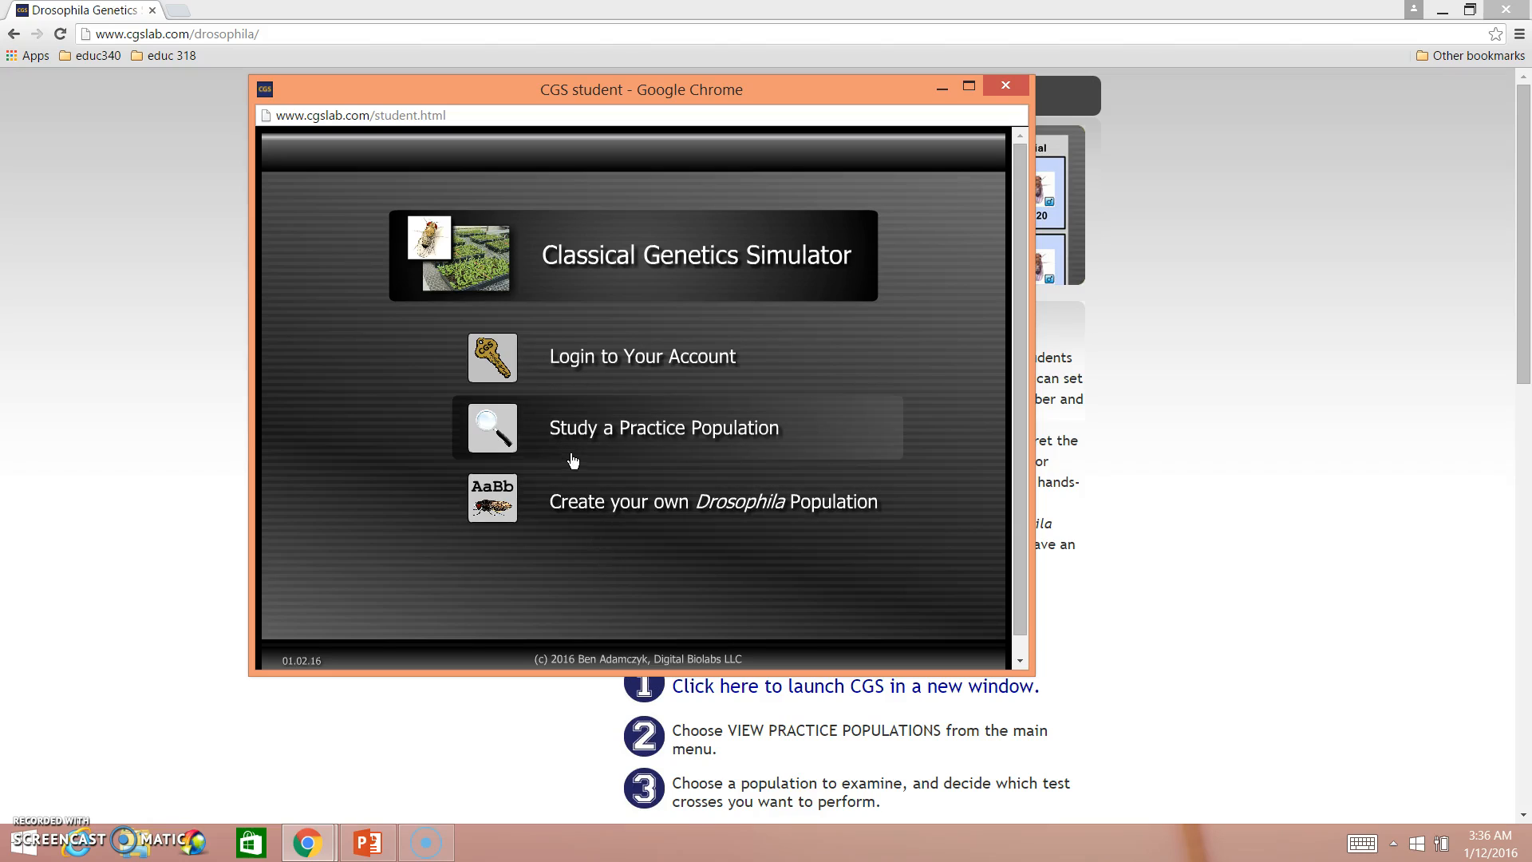
{"action": "mouse_move", "coordinate": [573, 457]}
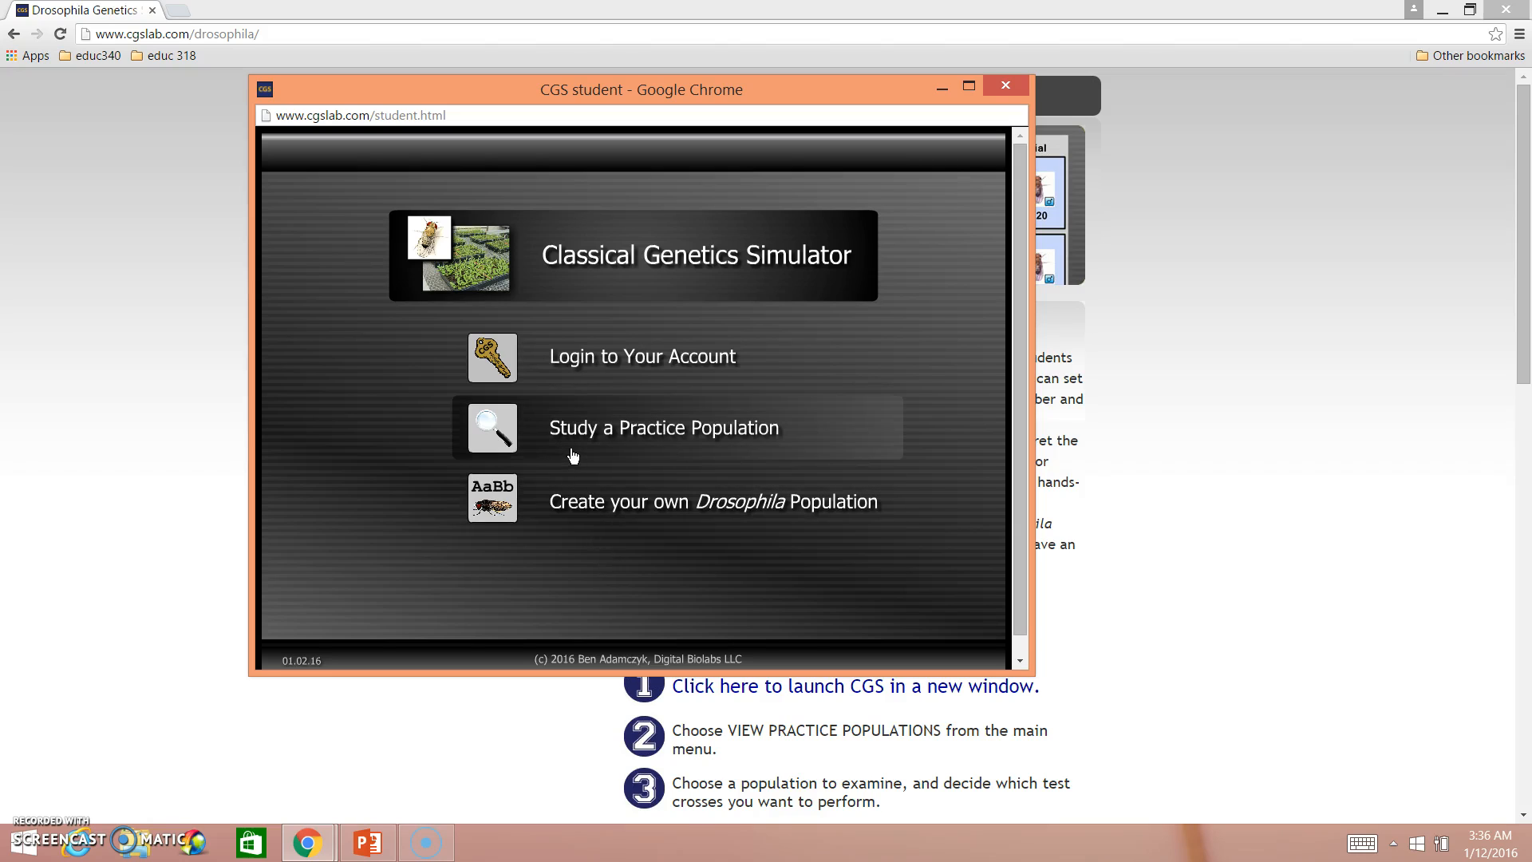
Open the practice population chooser, preview Population 2, then return to Population 1
{"action": "left_click", "coordinate": [662, 427]}
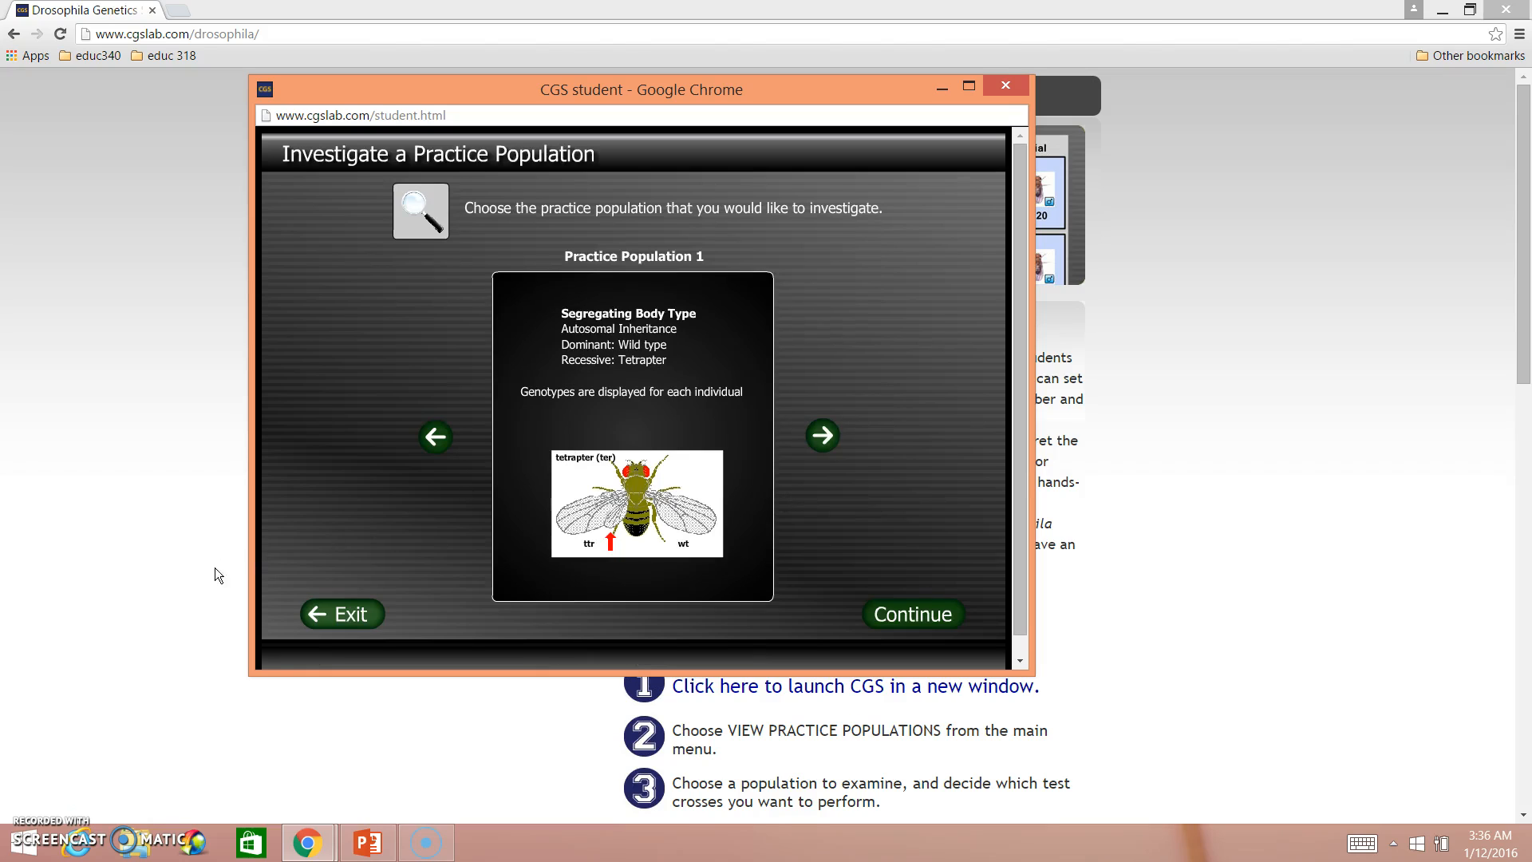
{"action": "mouse_move", "coordinate": [262, 545]}
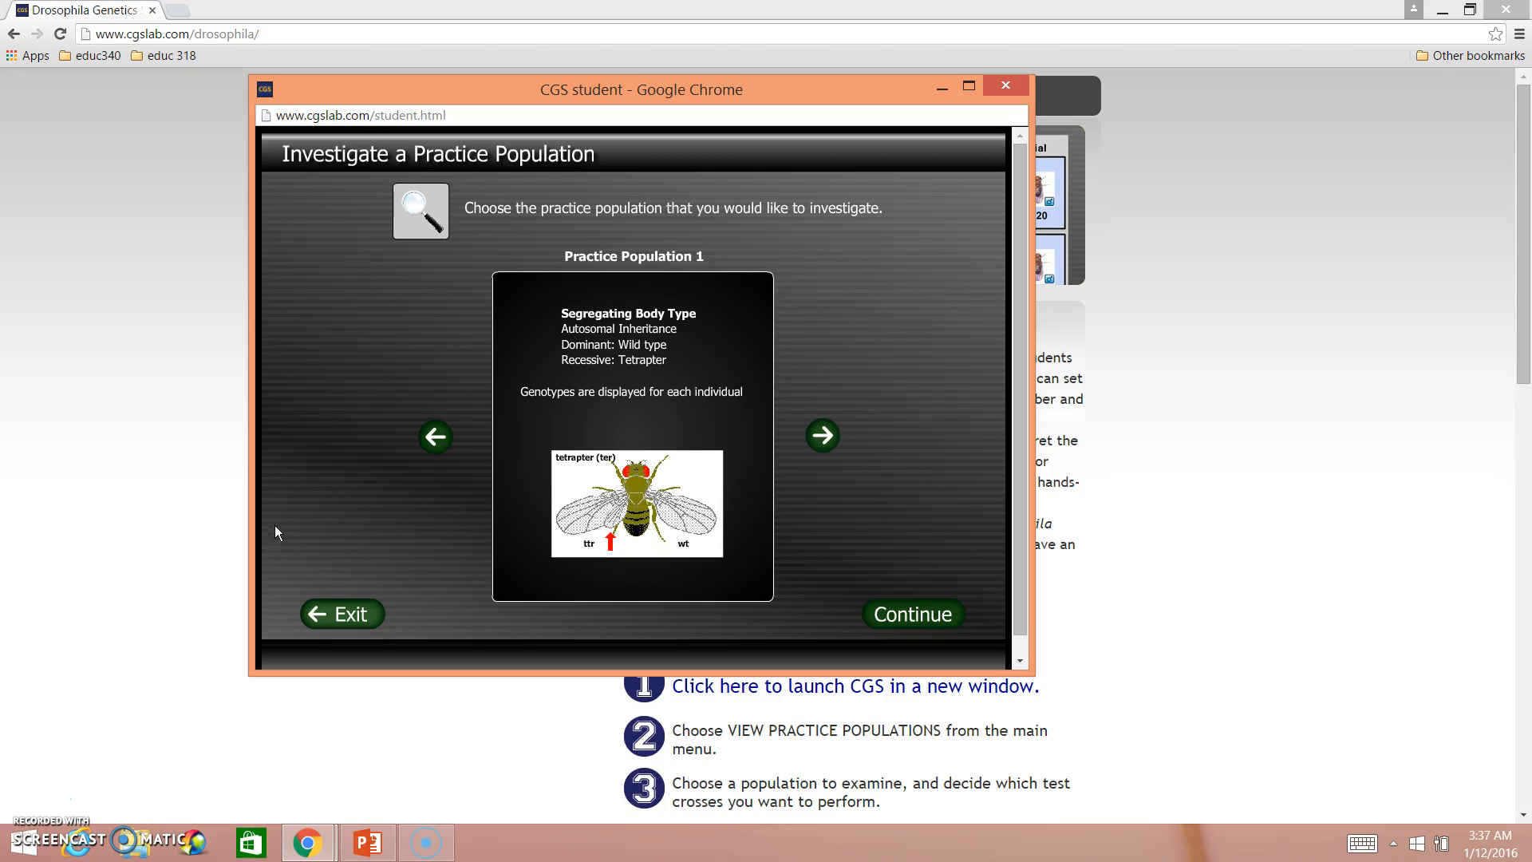
{"action": "left_click", "coordinate": [821, 436]}
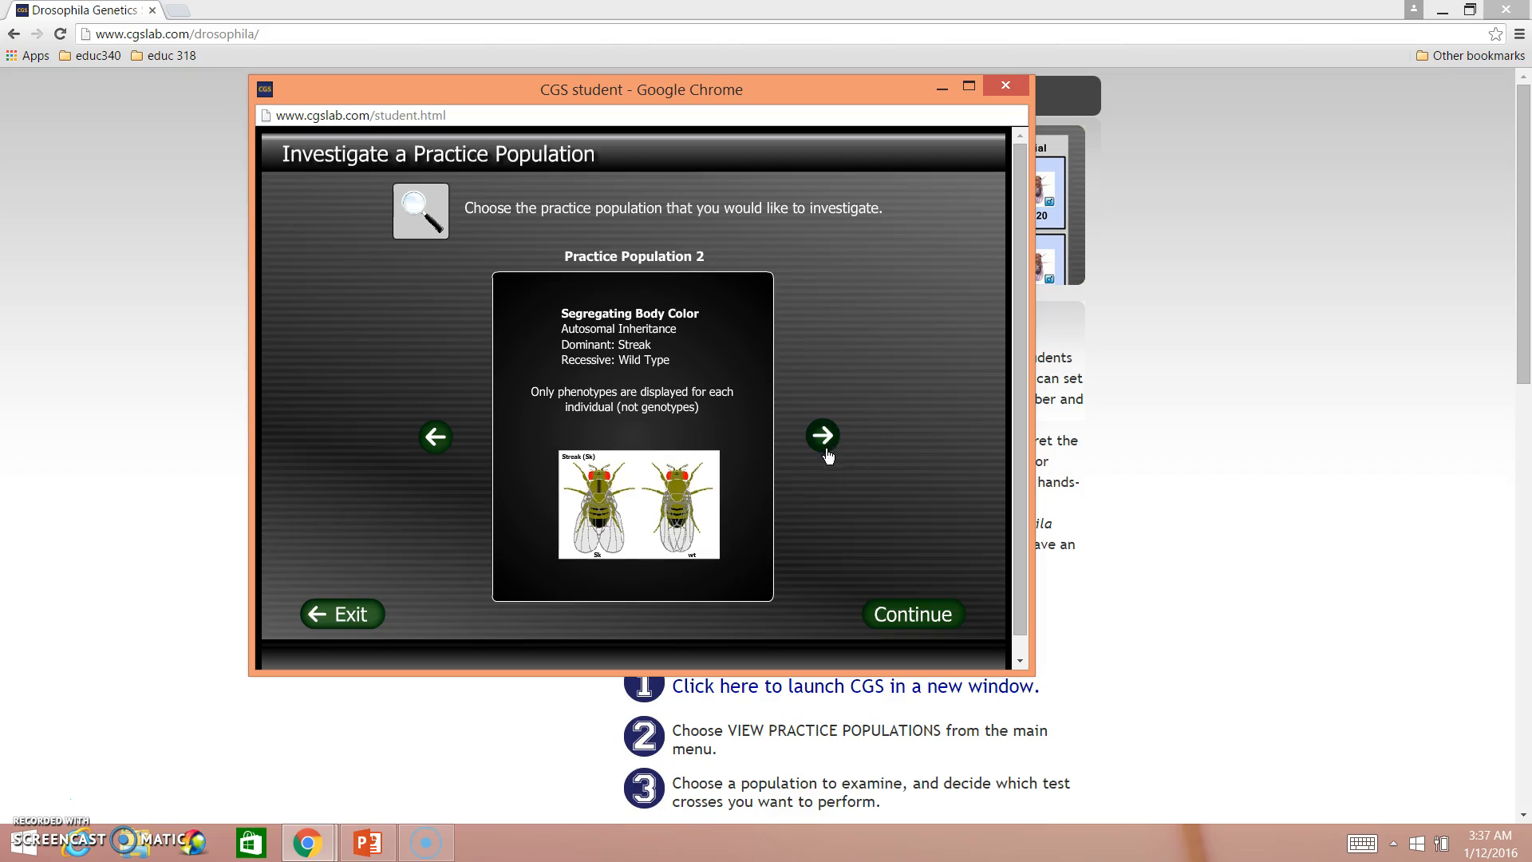
{"action": "mouse_move", "coordinate": [833, 484]}
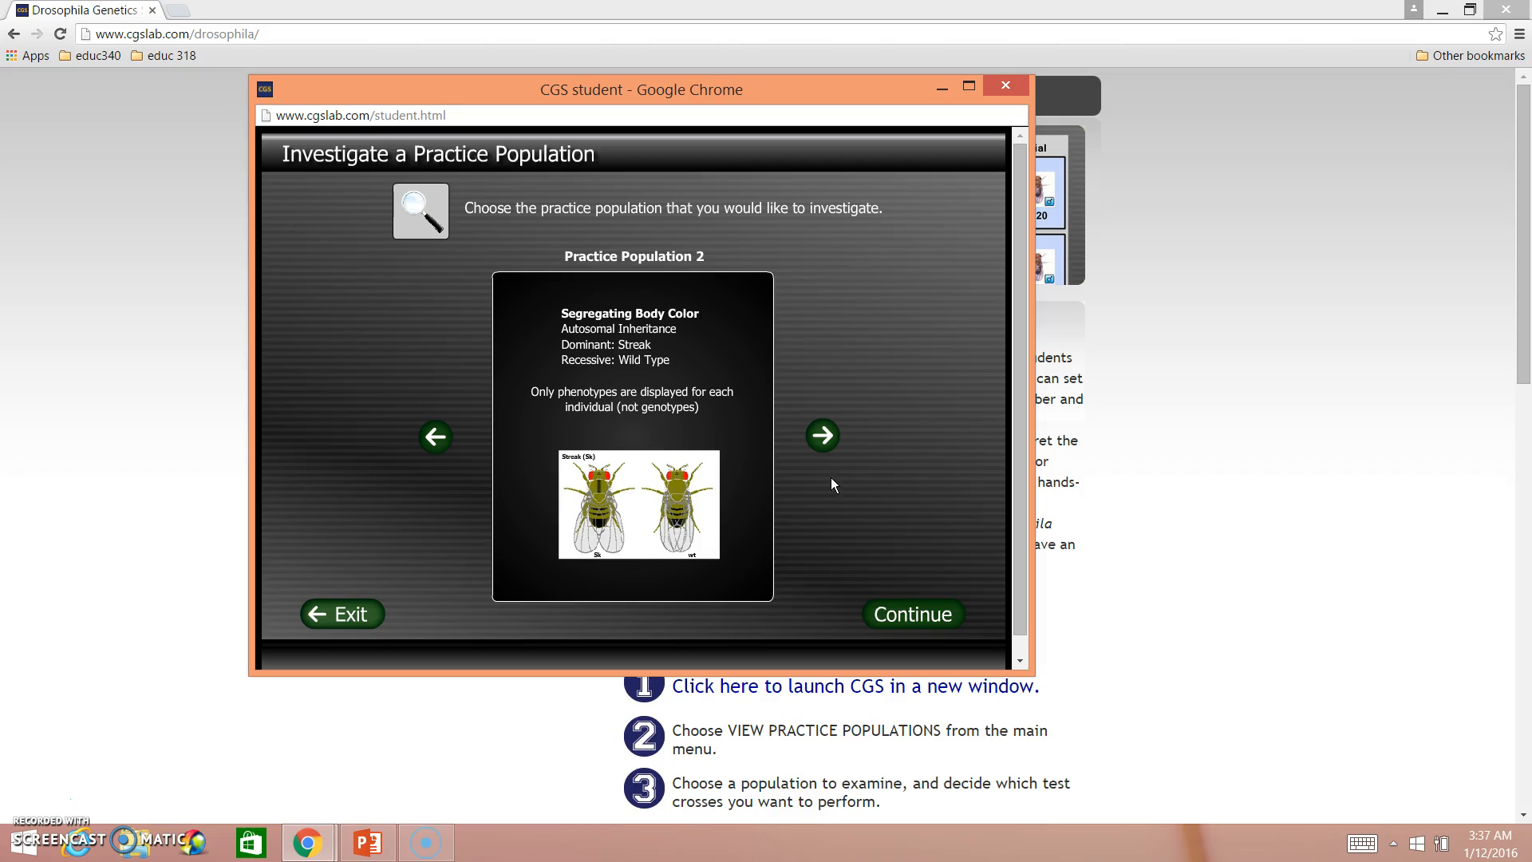
{"action": "mouse_move", "coordinate": [542, 579]}
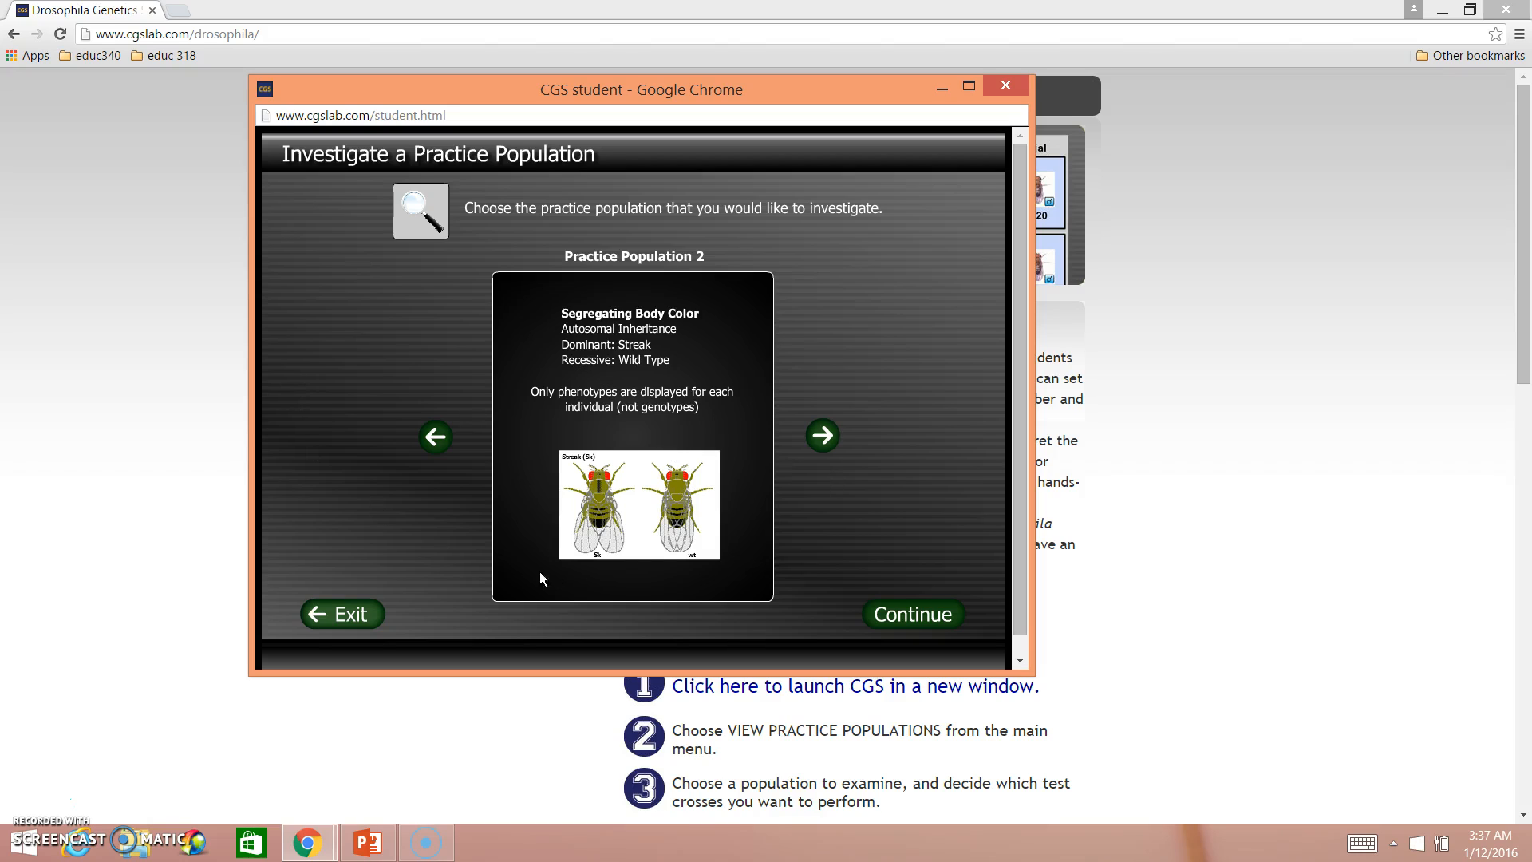
{"action": "left_click", "coordinate": [435, 436]}
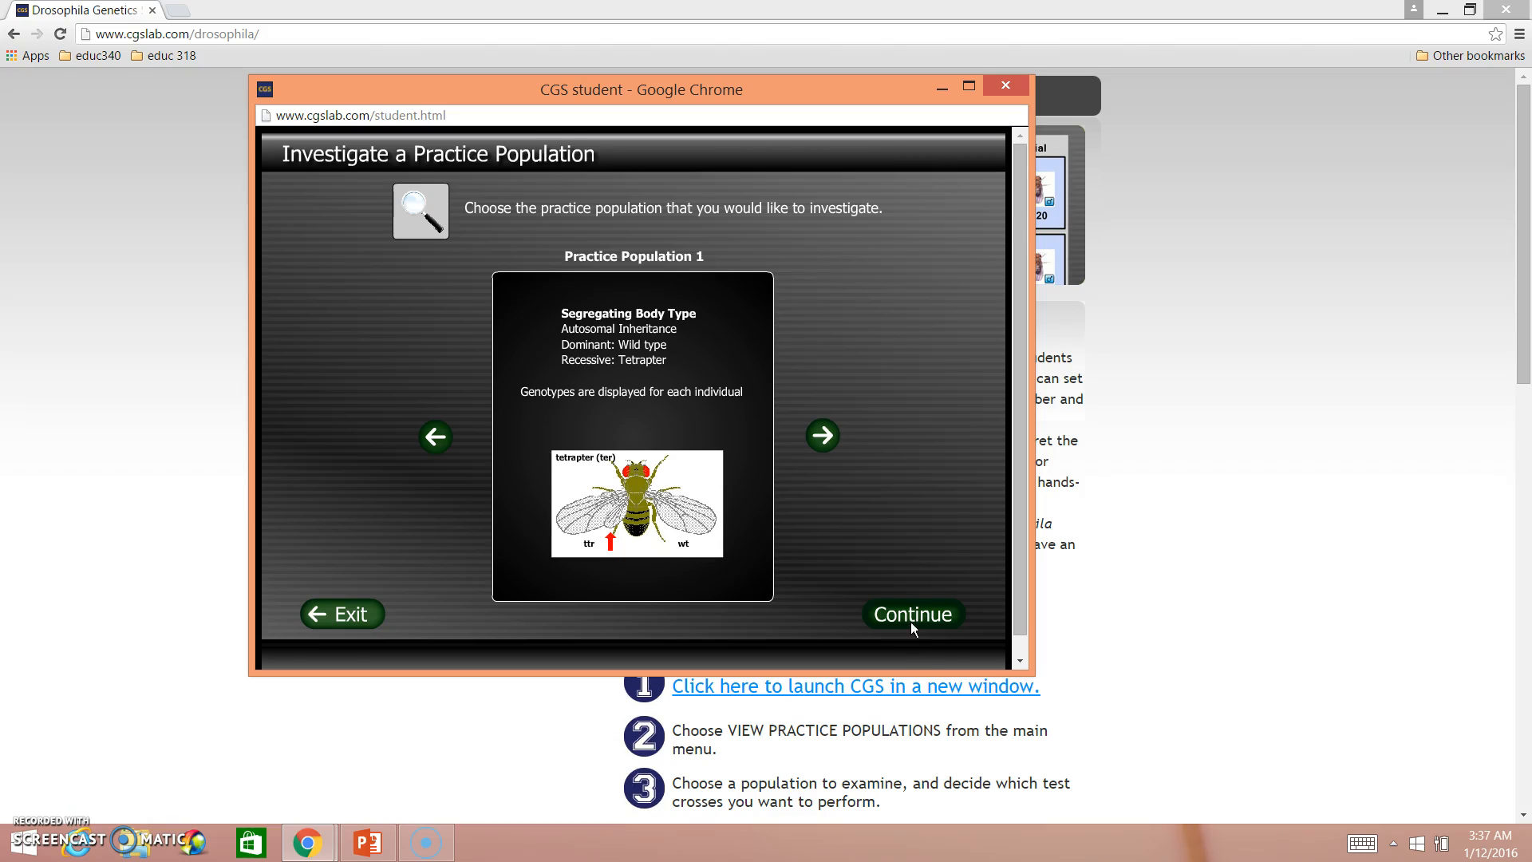
Load Practice Population 1, showing flies by body genotype and sorted by sex
{"action": "left_click", "coordinate": [911, 614]}
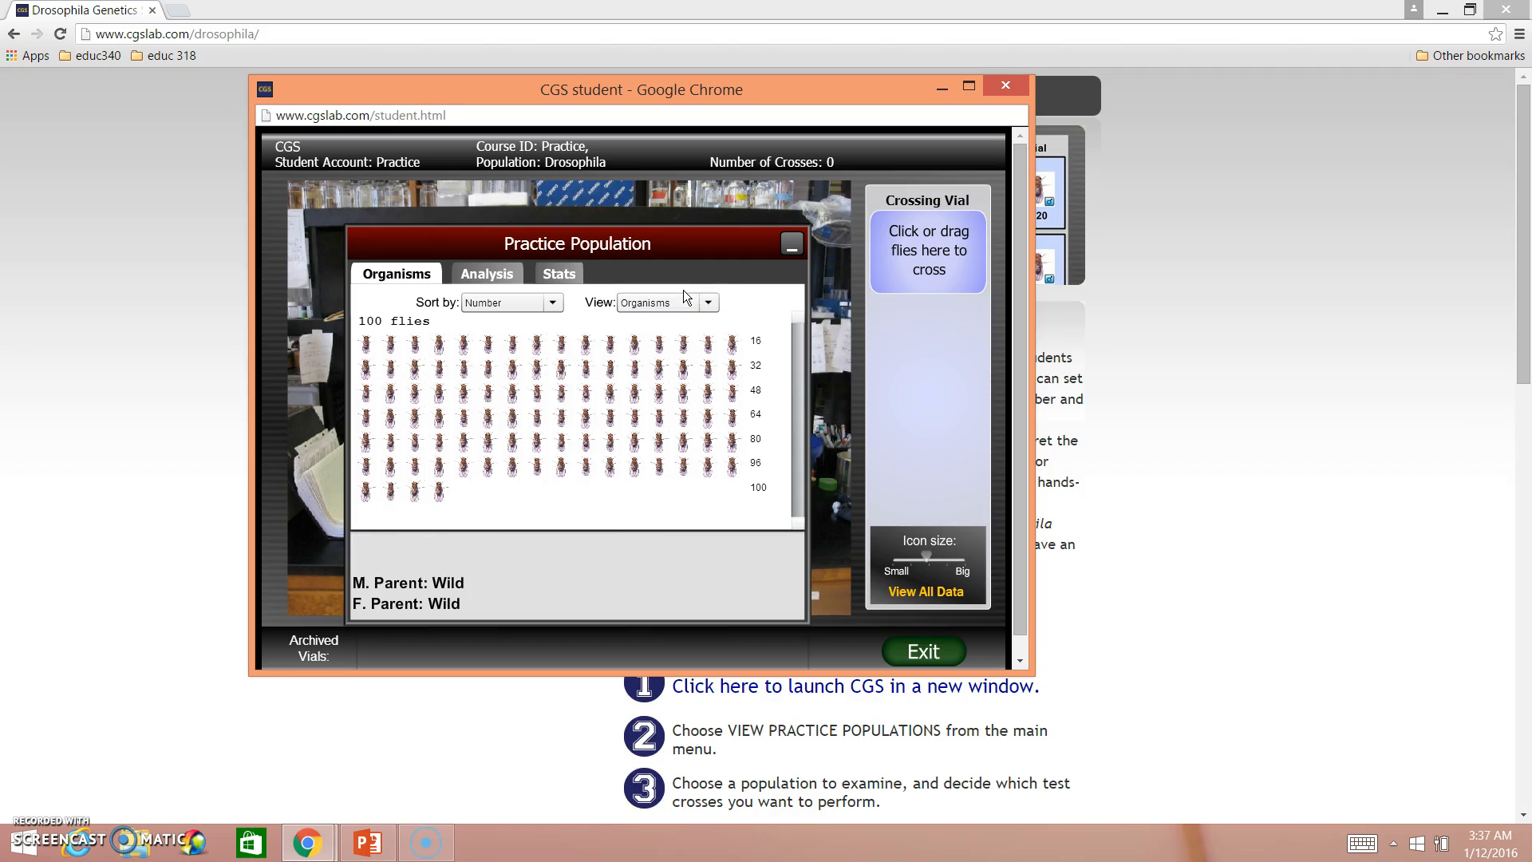
{"action": "left_click", "coordinate": [705, 302]}
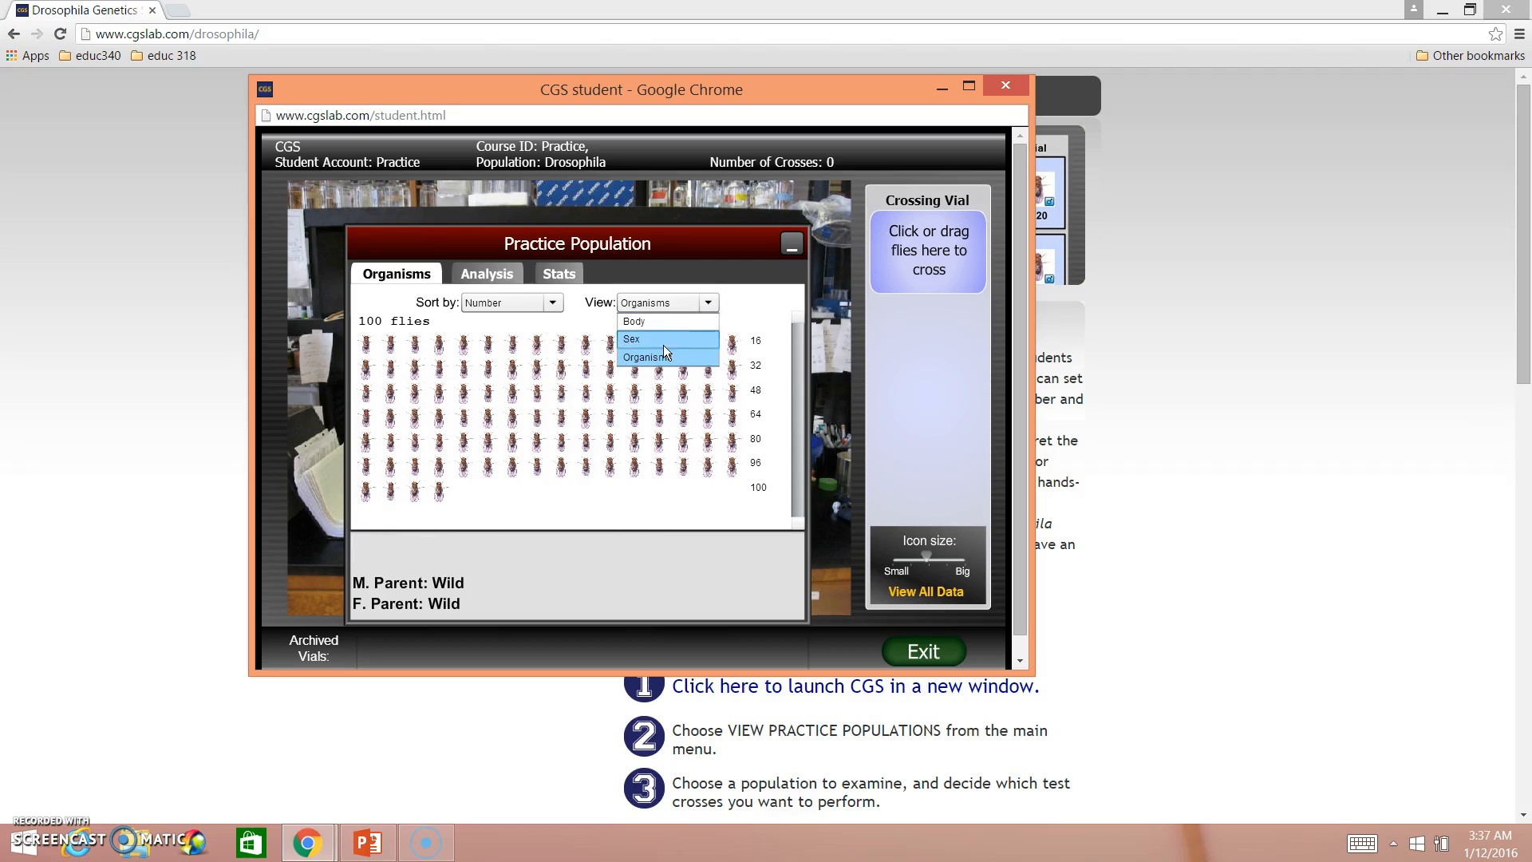
{"action": "left_click", "coordinate": [631, 339]}
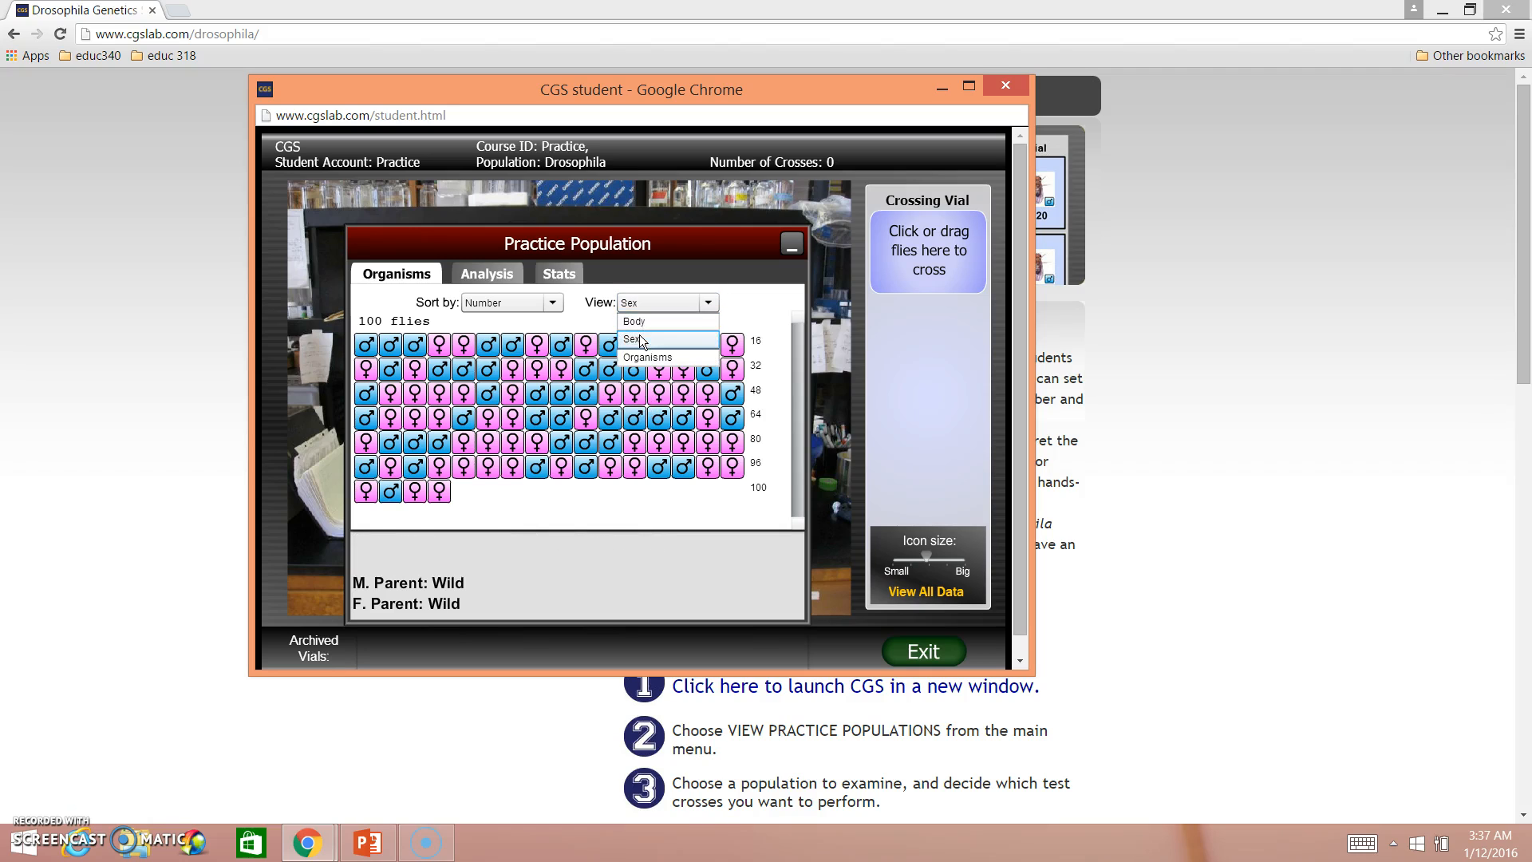
{"action": "left_click", "coordinate": [633, 321]}
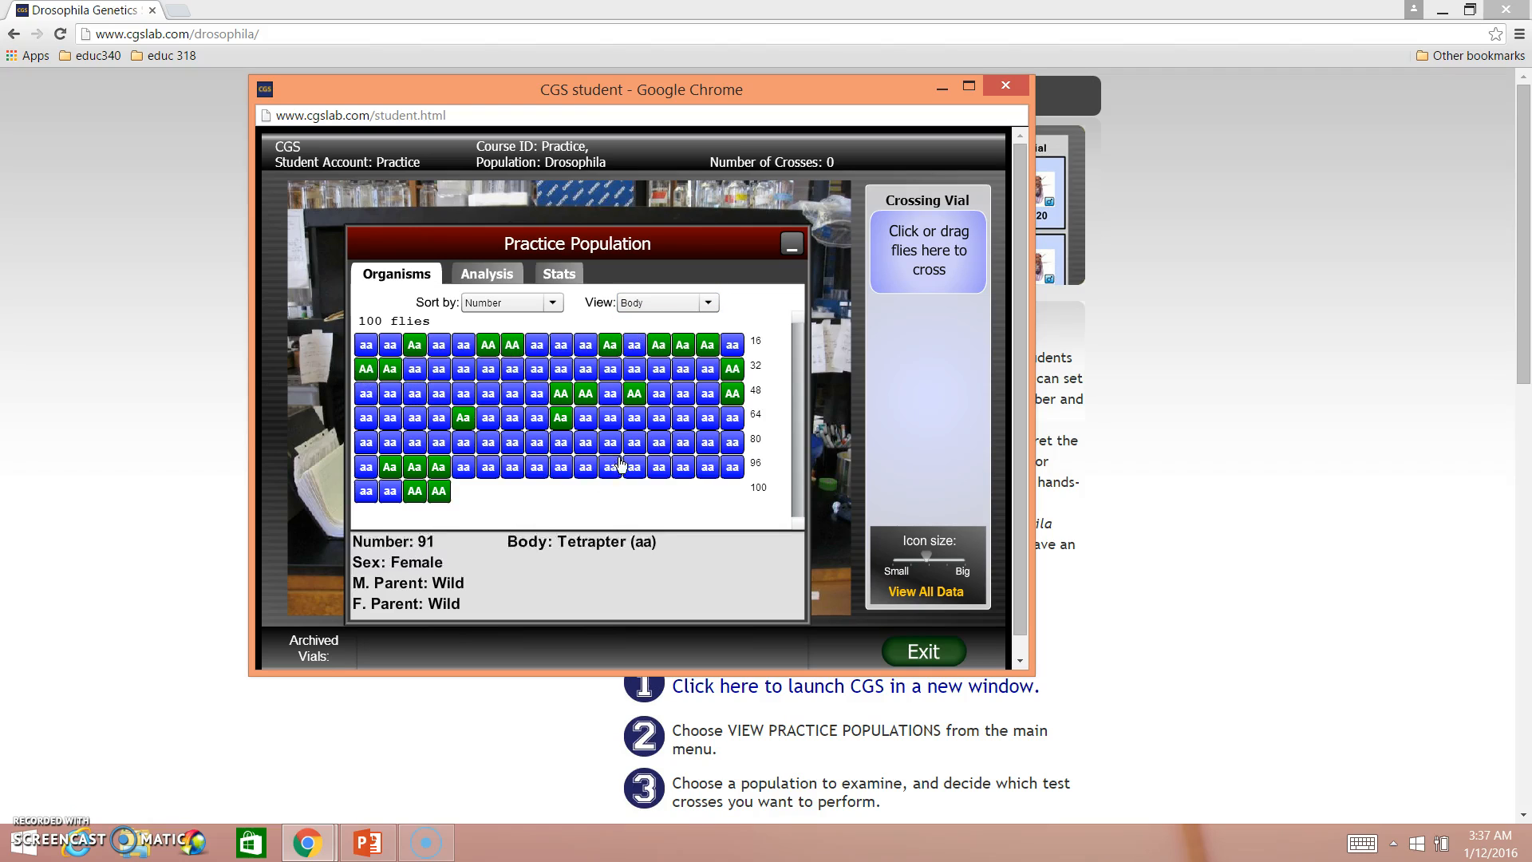
{"action": "left_click", "coordinate": [553, 302]}
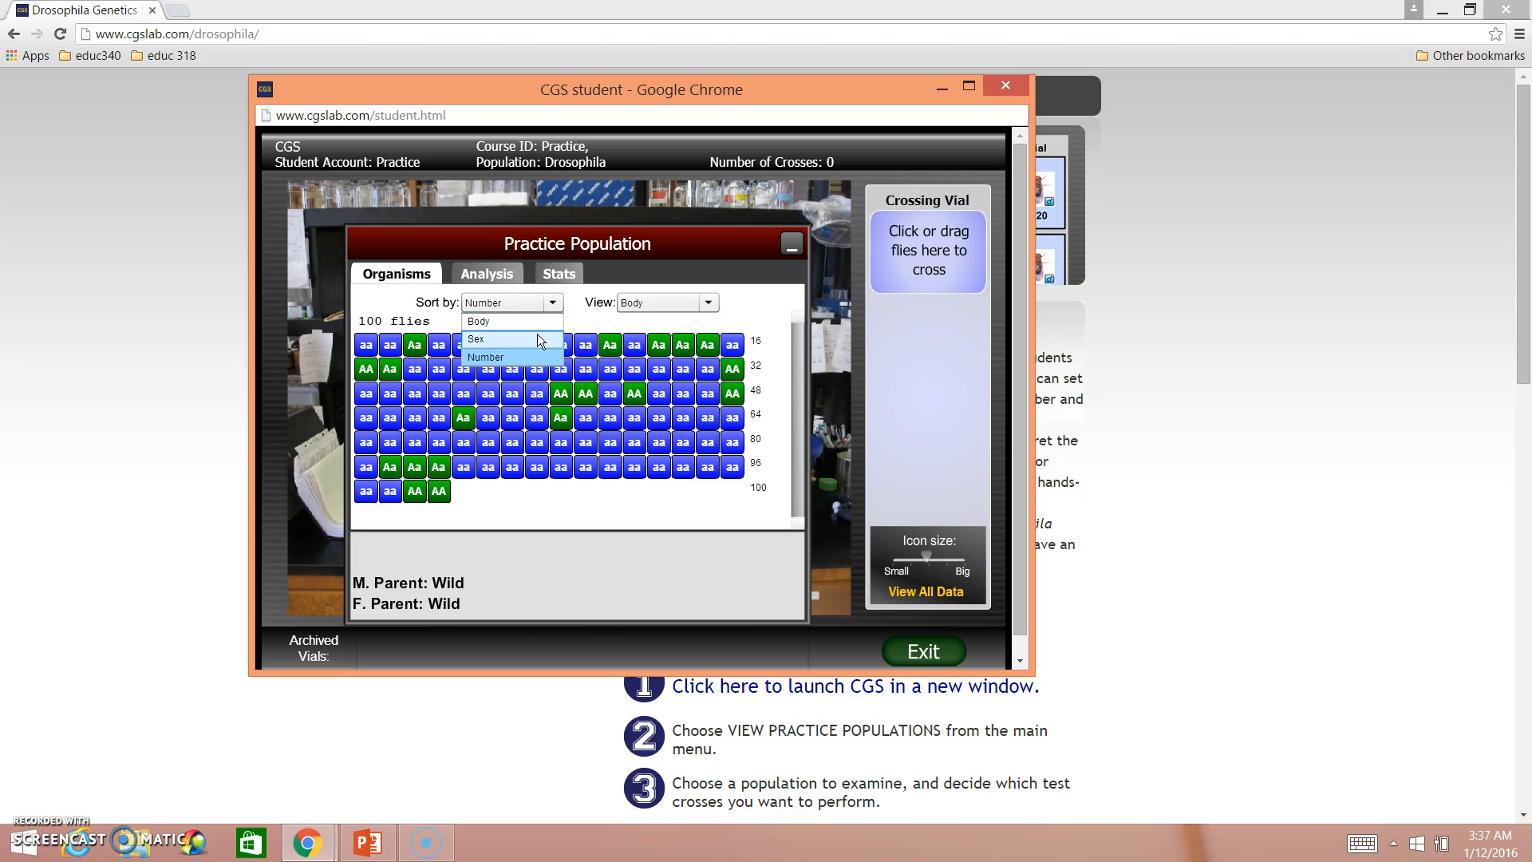
{"action": "left_click", "coordinate": [476, 339]}
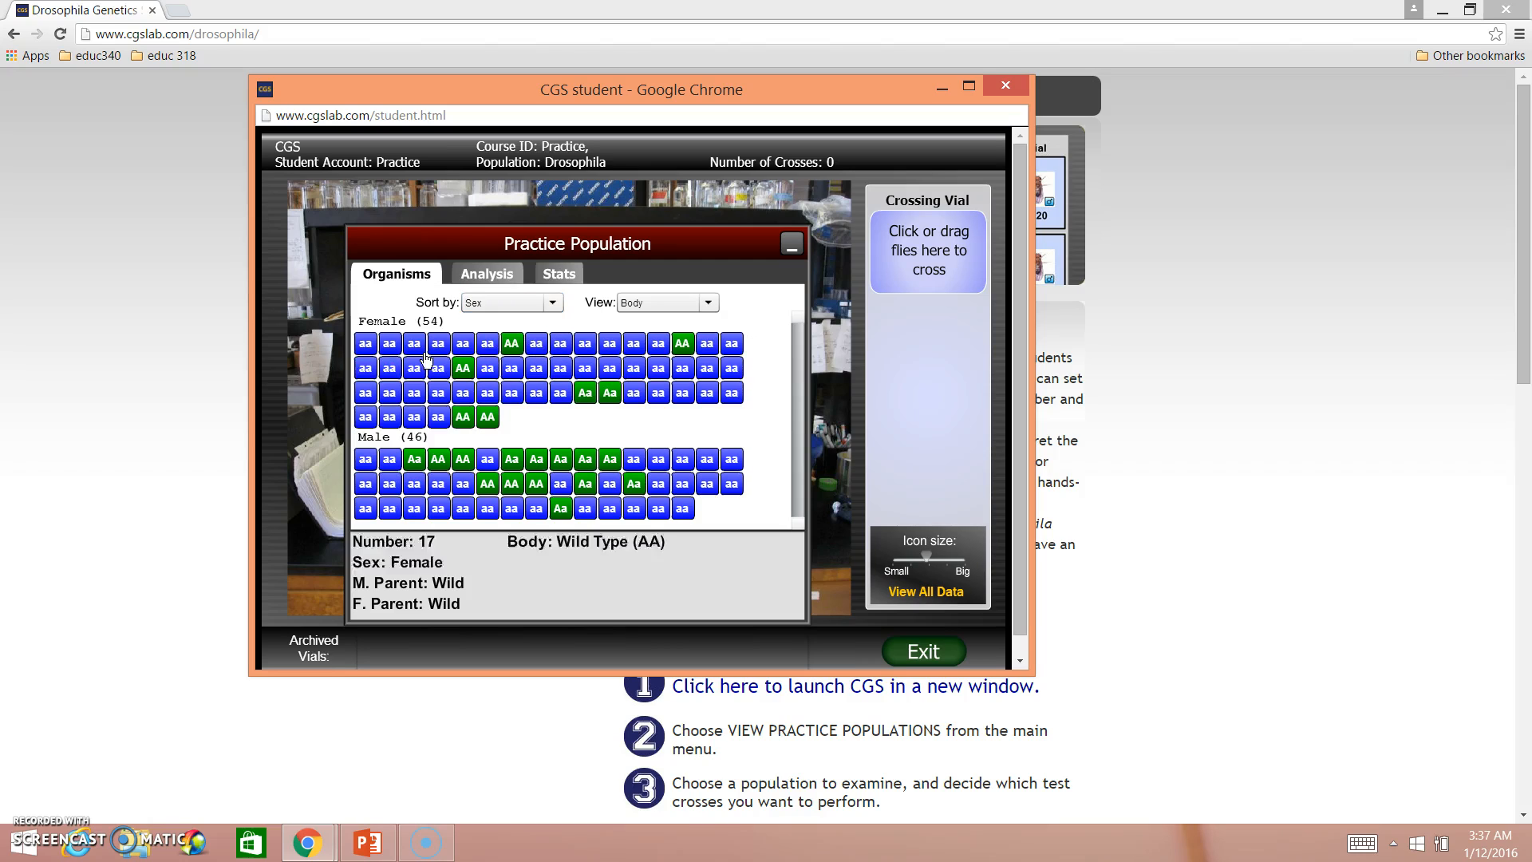
{"action": "left_click", "coordinate": [462, 417]}
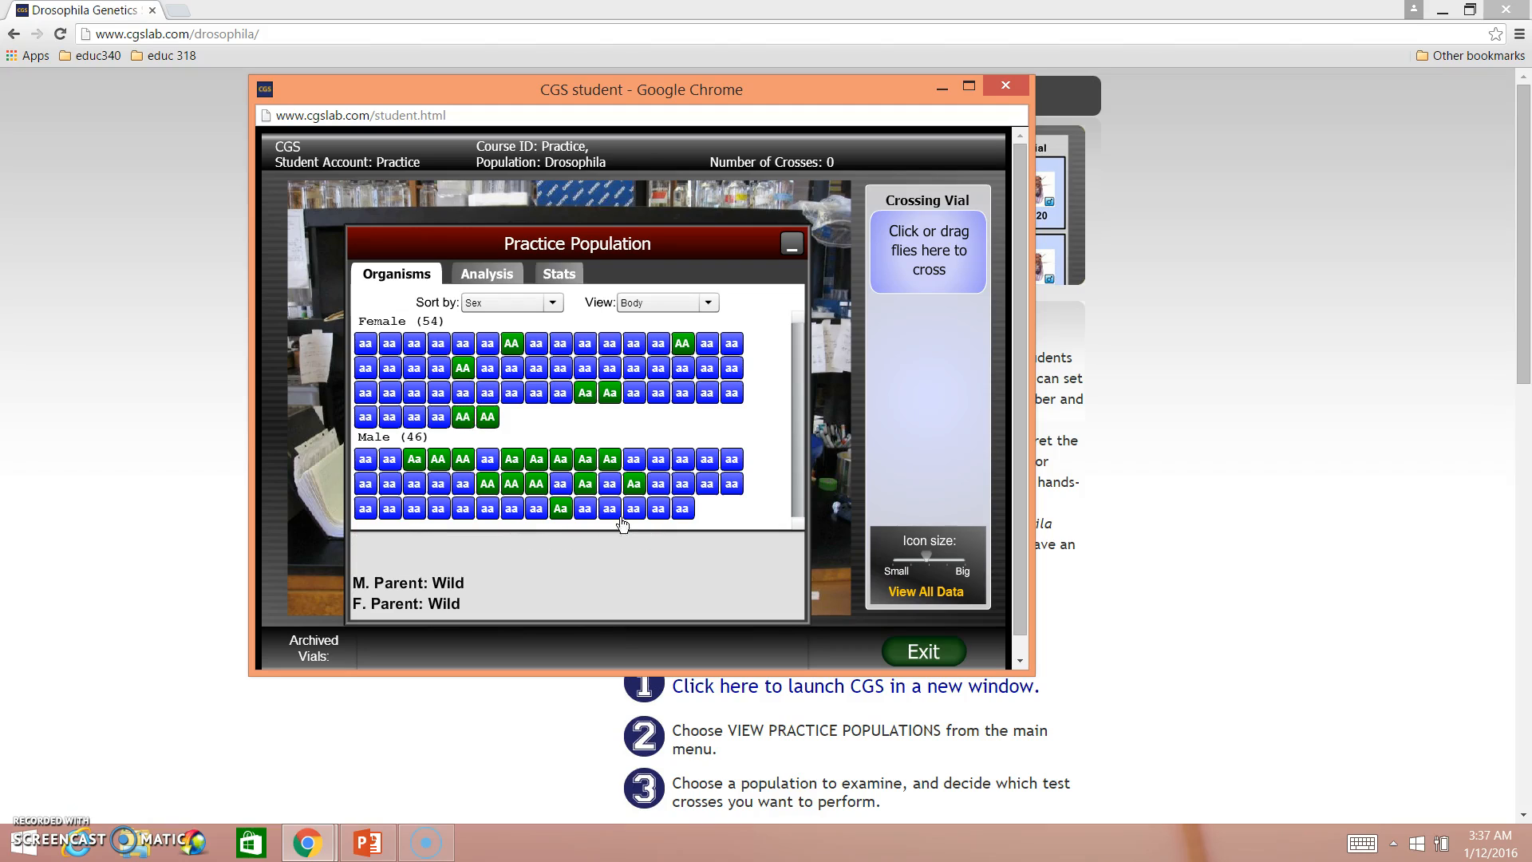
{"action": "mouse_move", "coordinate": [605, 445]}
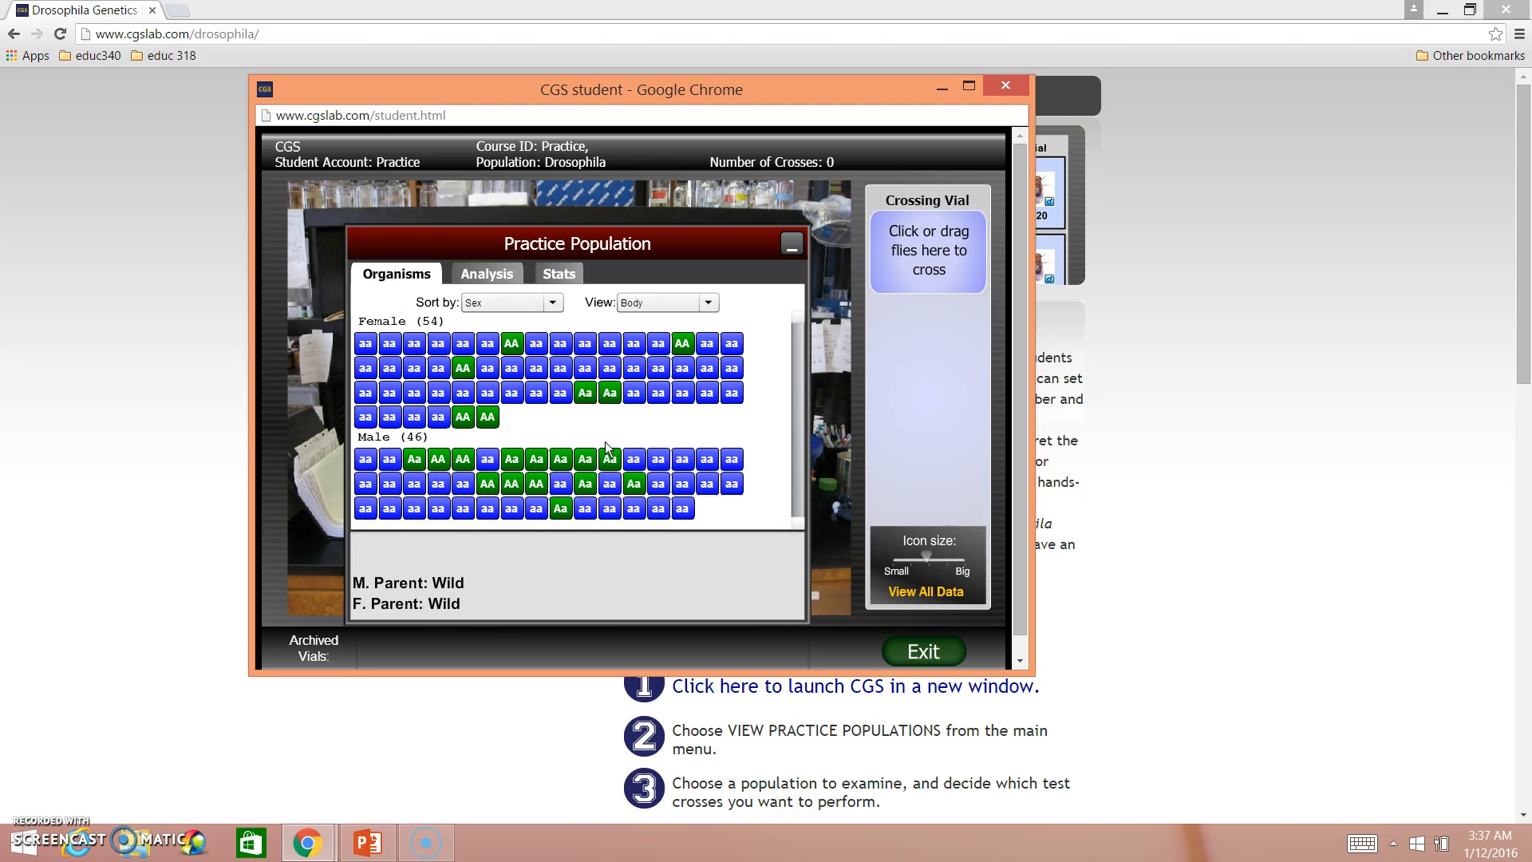
{"action": "mouse_move", "coordinate": [570, 438]}
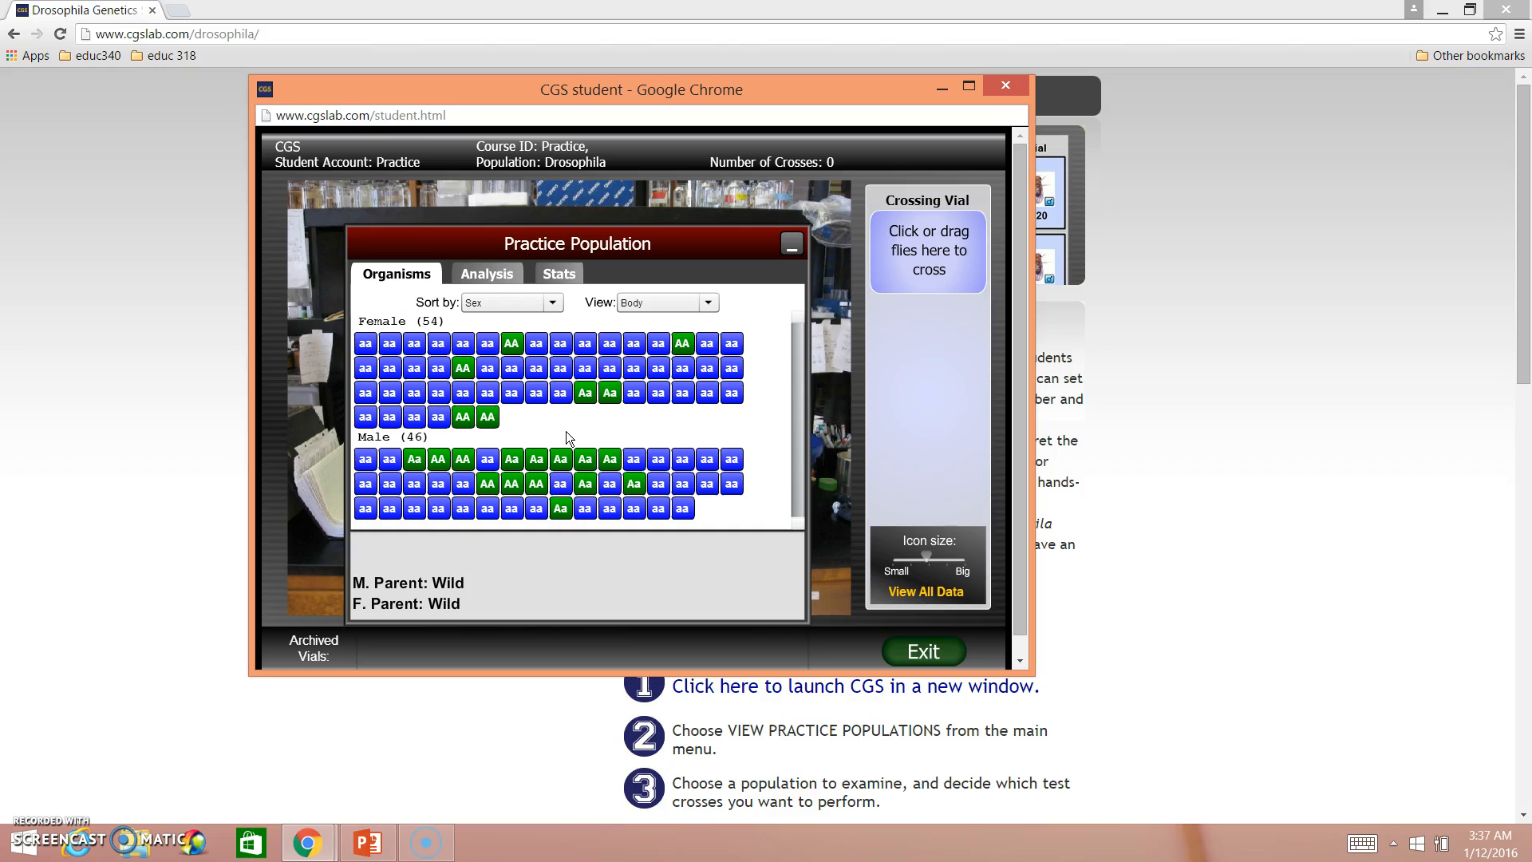
{"action": "mouse_move", "coordinate": [147, 597]}
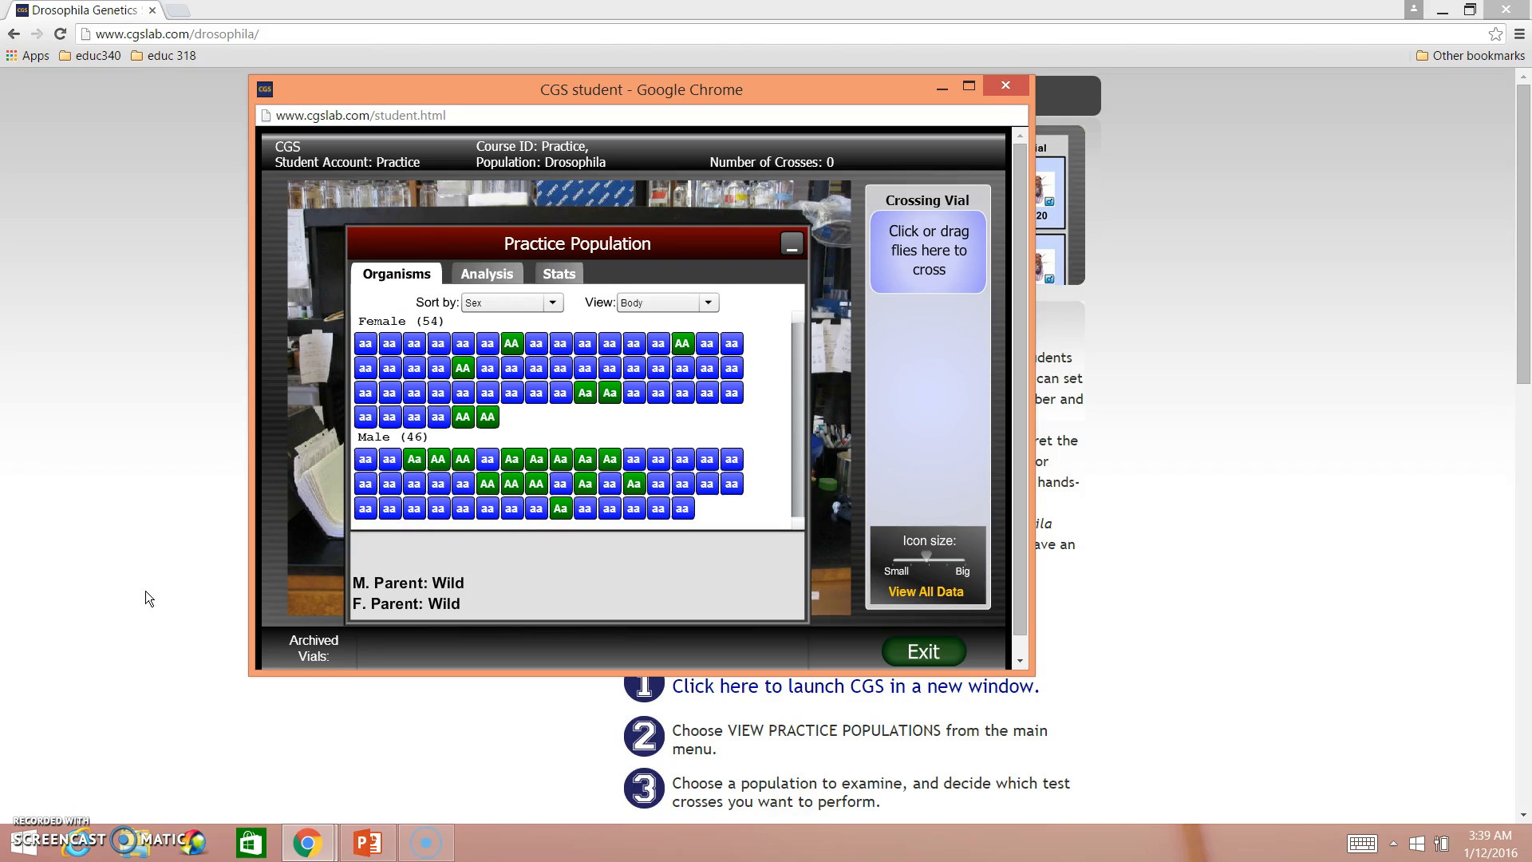
View the Analysis tab: tetrapter 79 (47 female, 32 male), wild type 21
{"action": "left_click", "coordinate": [486, 274]}
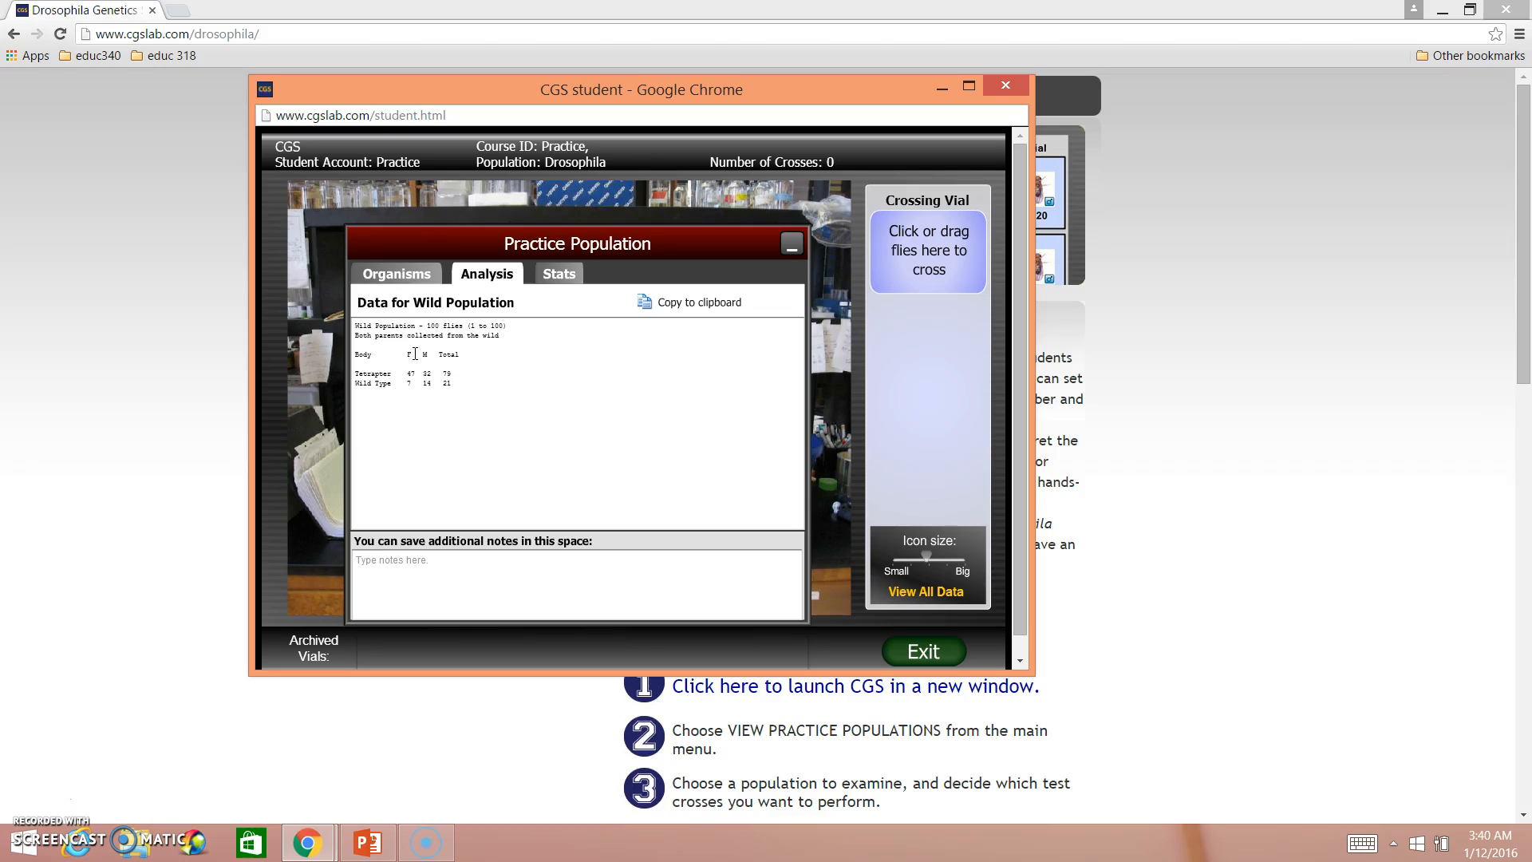
{"action": "mouse_move", "coordinate": [435, 381]}
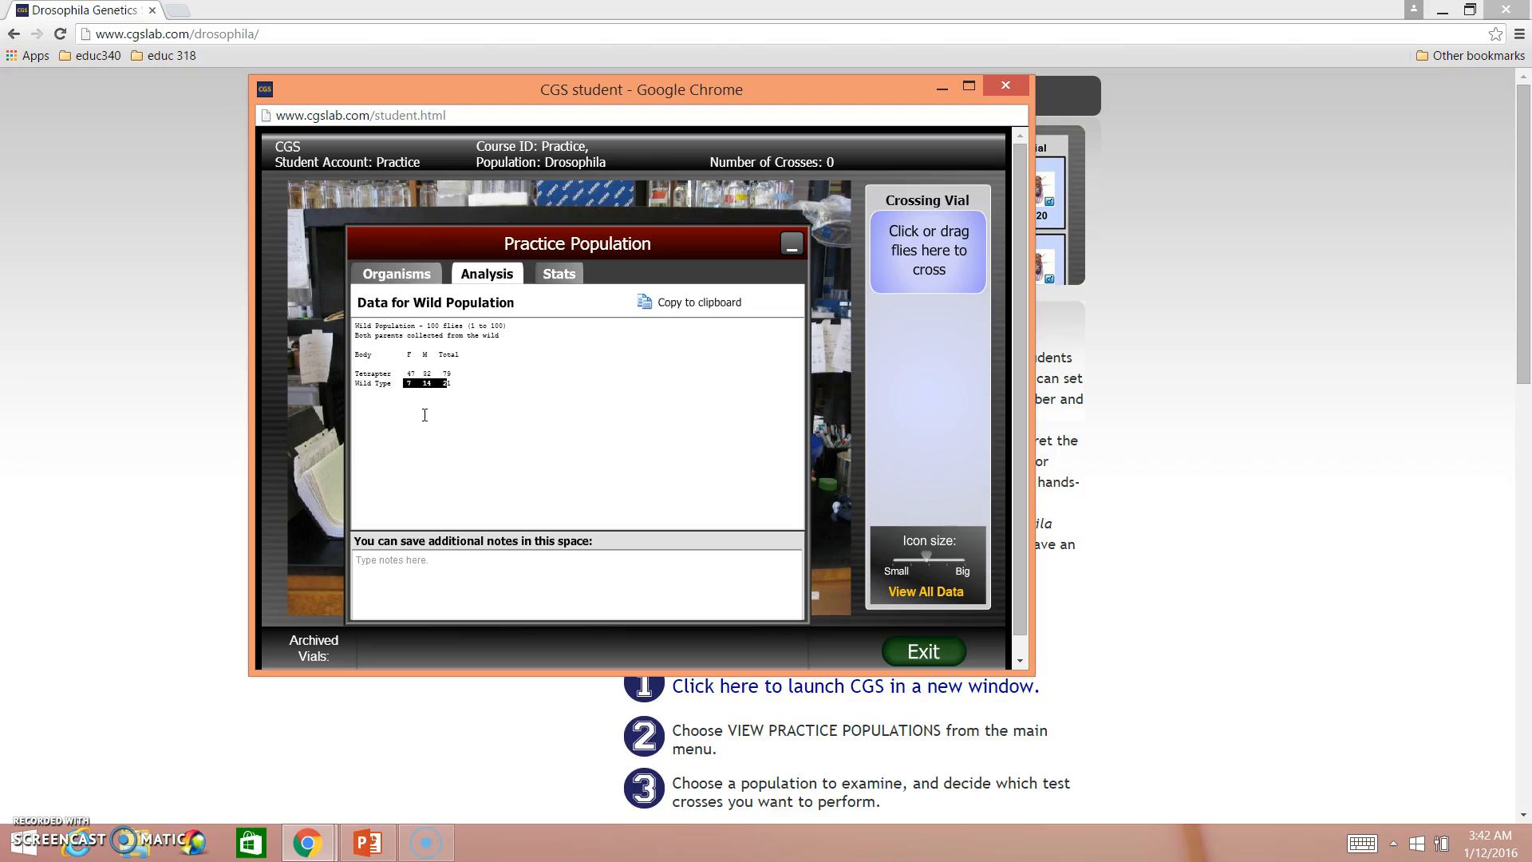
{"action": "mouse_move", "coordinate": [414, 404]}
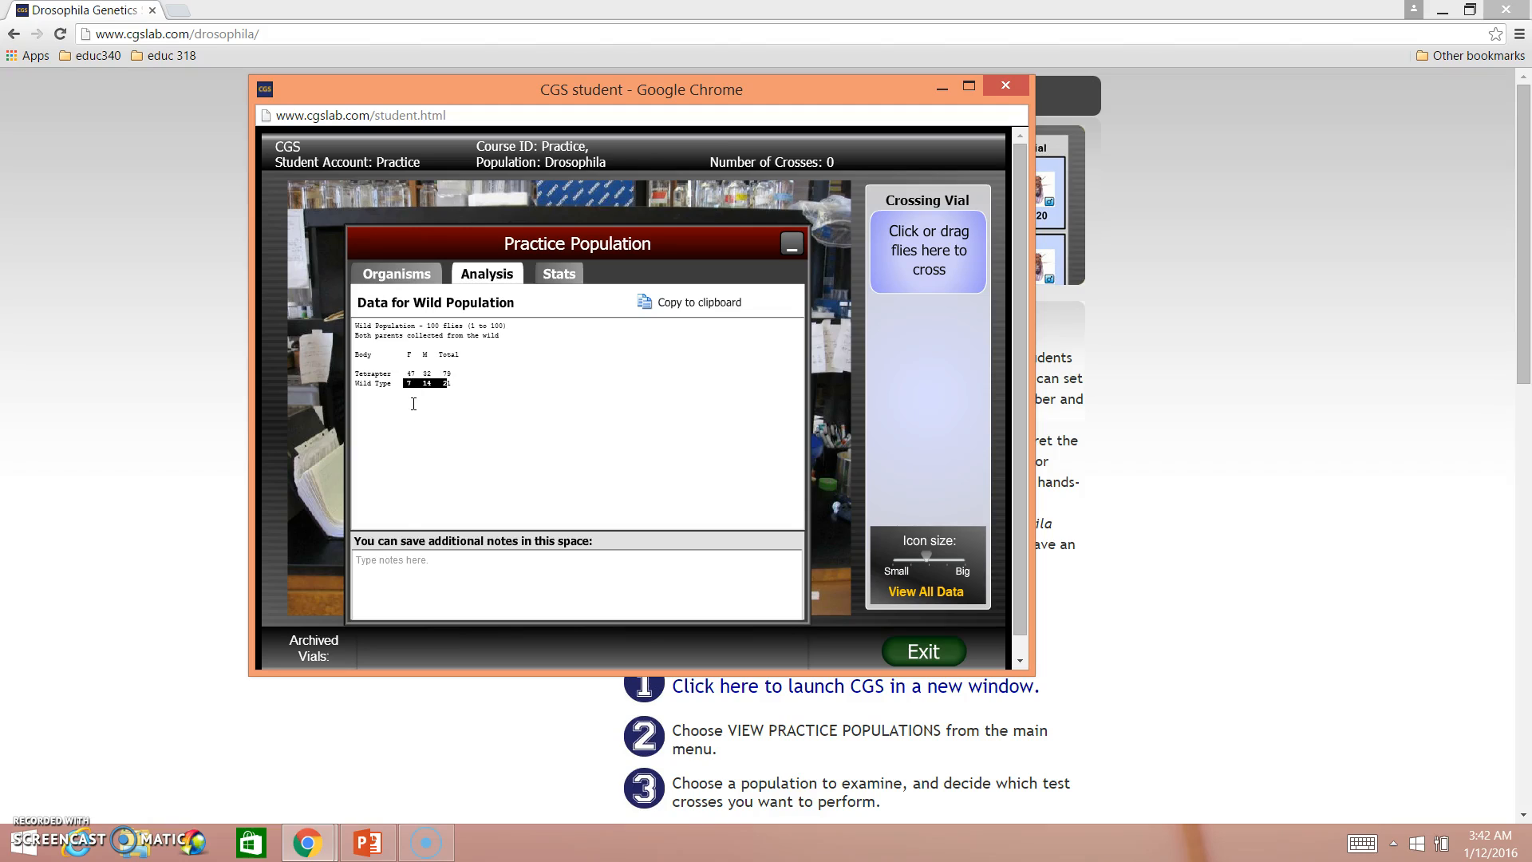
{"action": "mouse_move", "coordinate": [439, 415]}
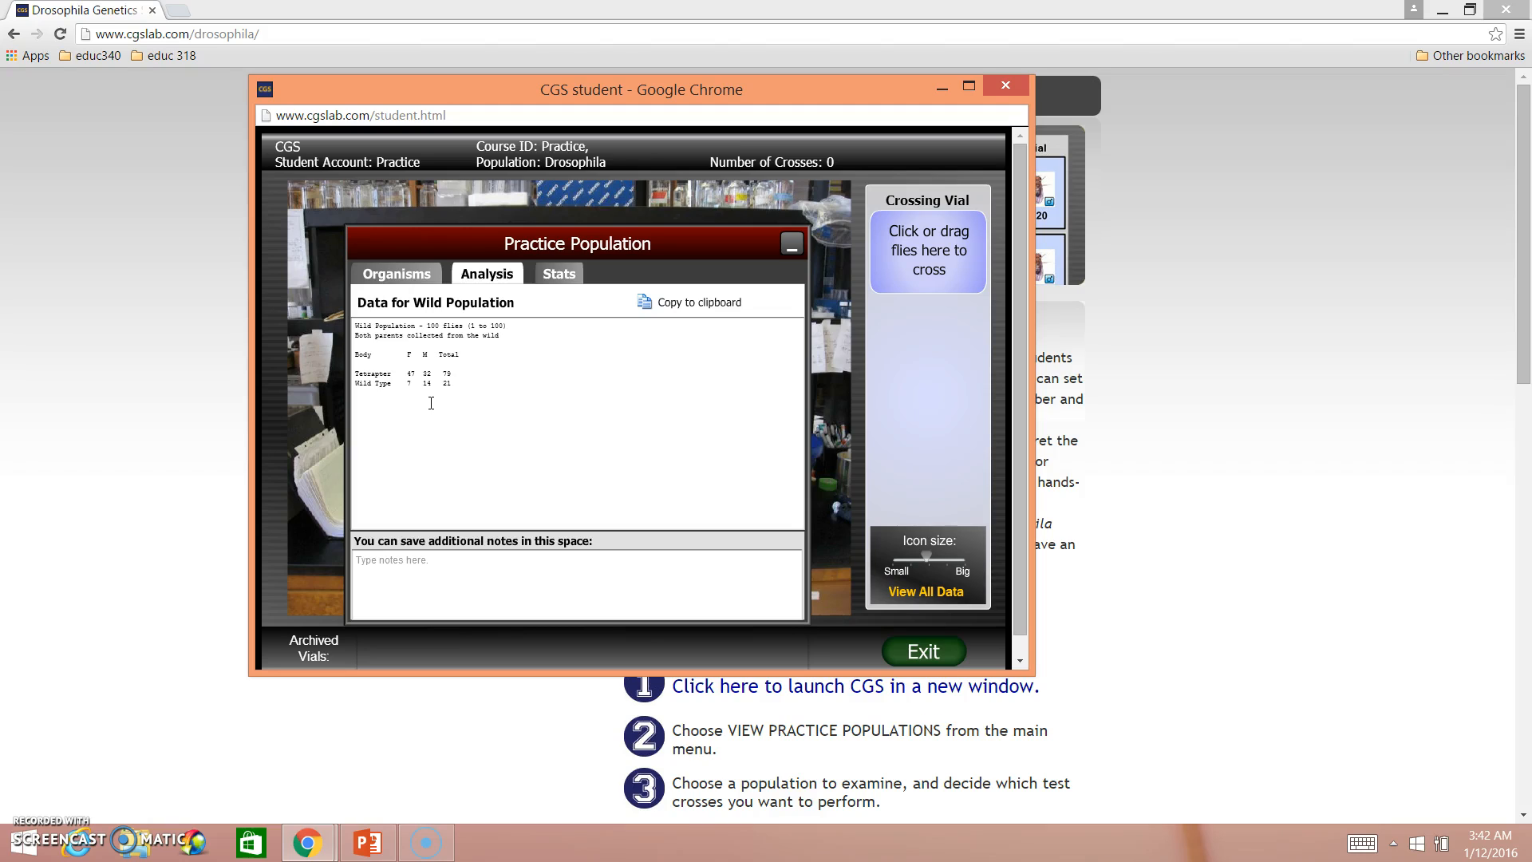
{"action": "mouse_move", "coordinate": [397, 274]}
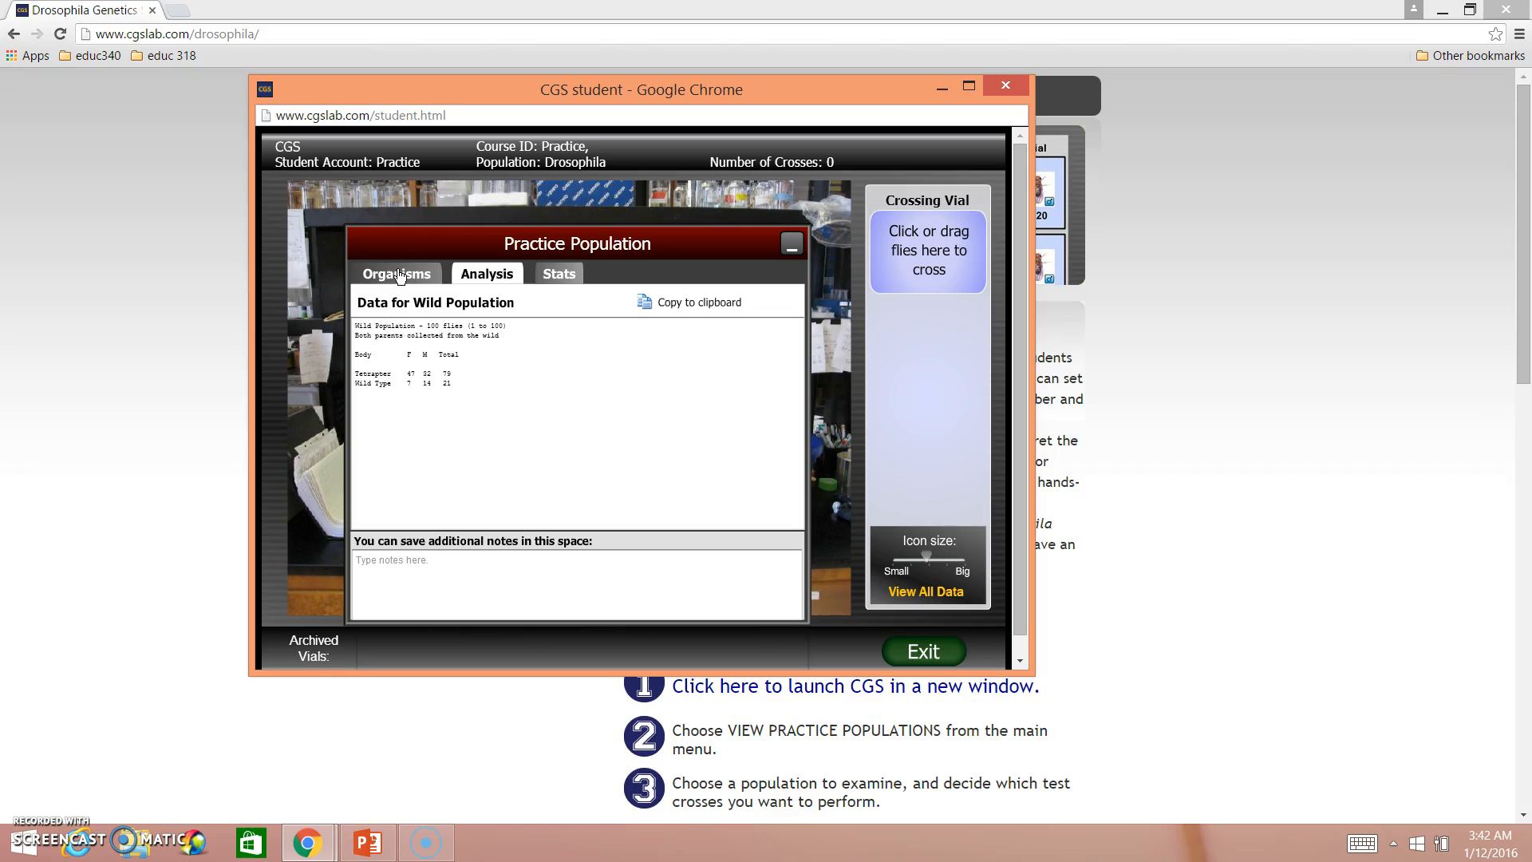
Return to the Organisms list of the practice population's flies
{"action": "left_click", "coordinate": [395, 274]}
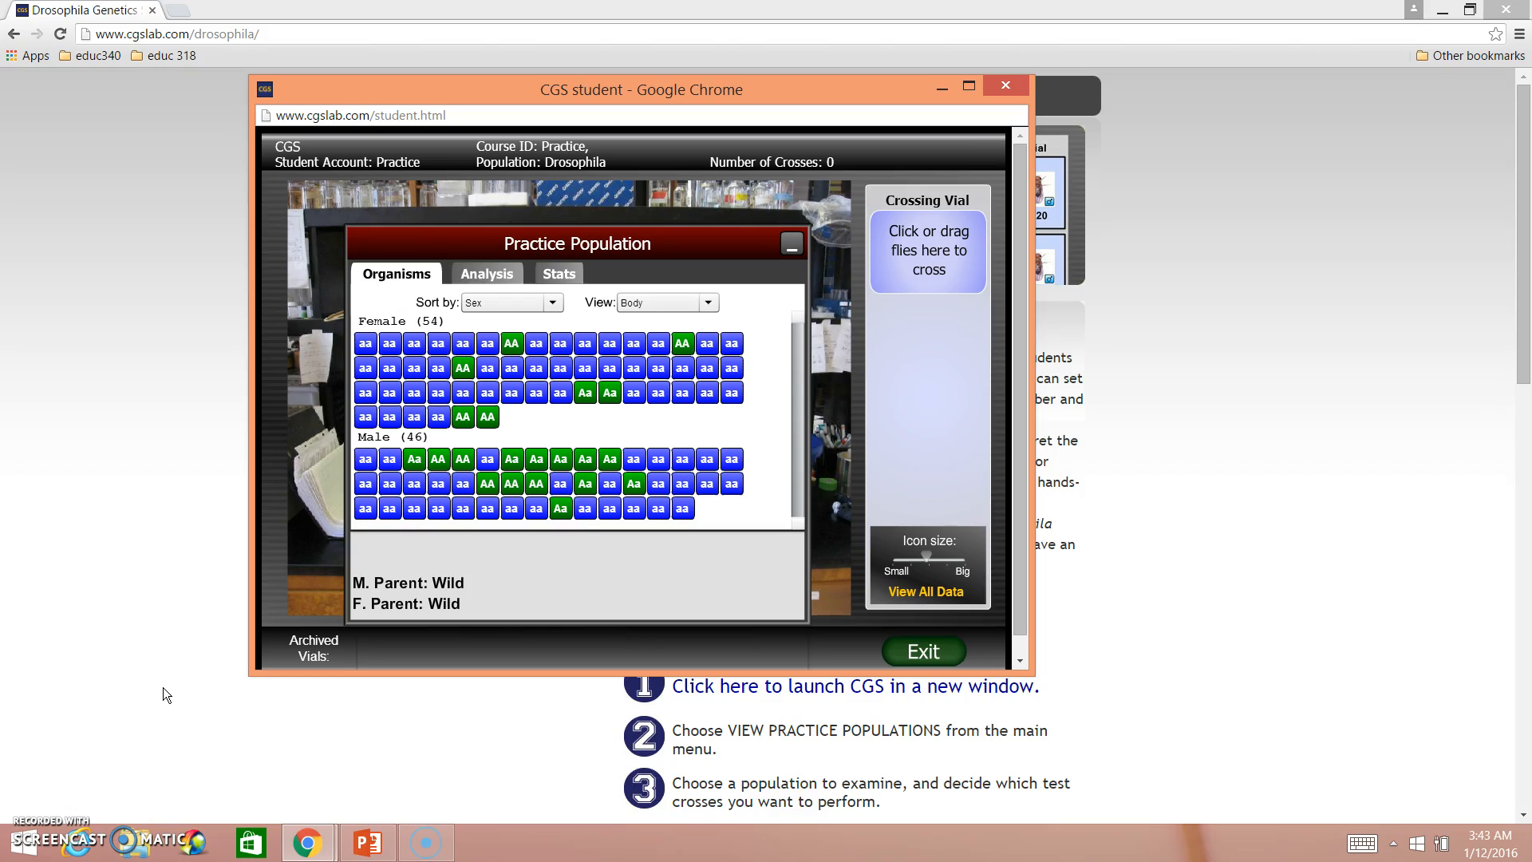
{"action": "mouse_move", "coordinate": [471, 551]}
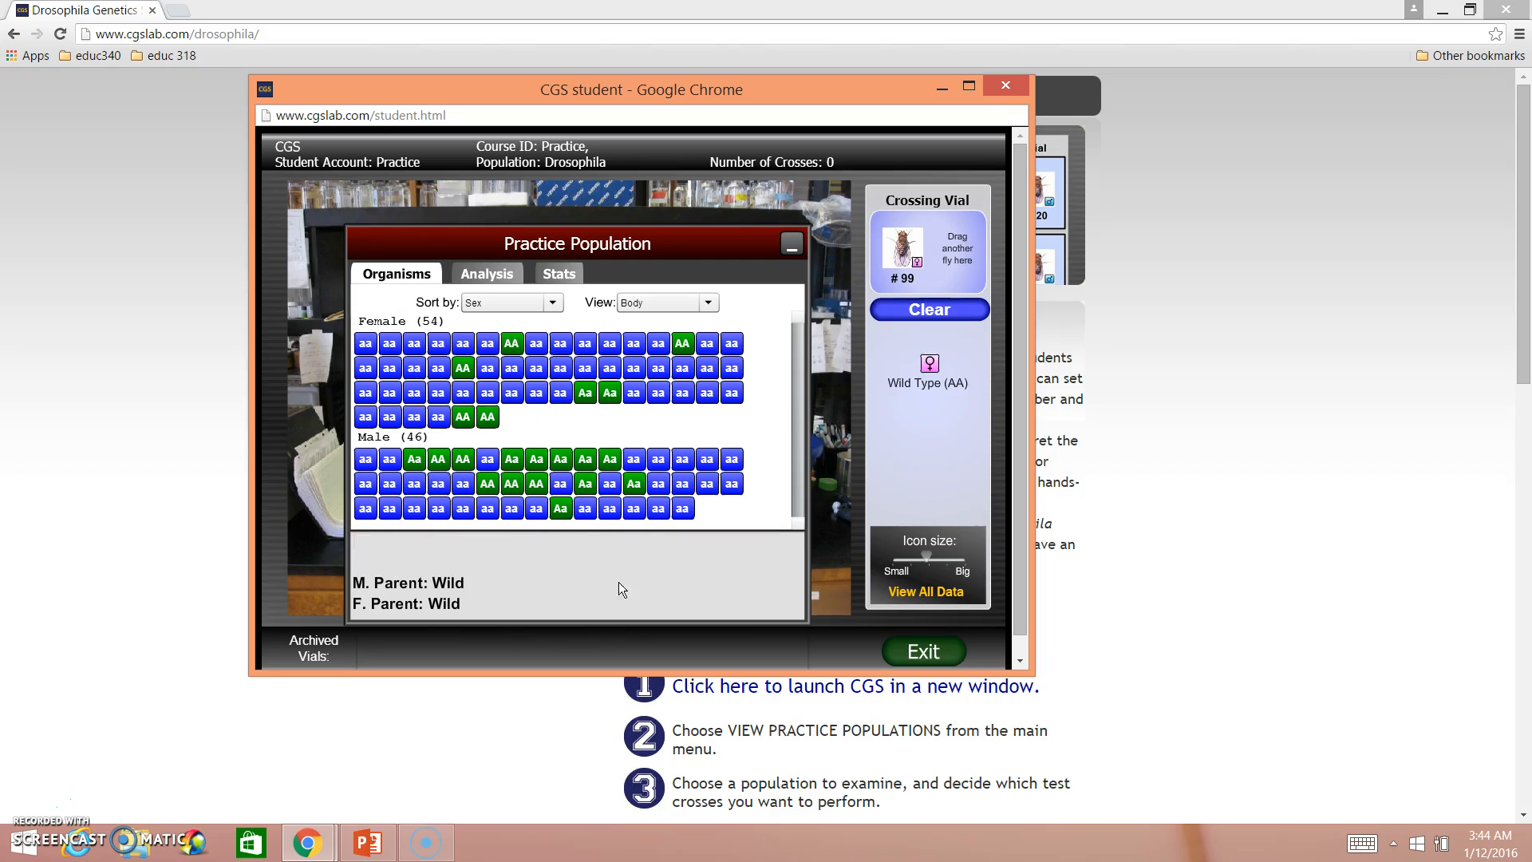
Add Aa male #57 to the crossing vial and cross it with female #99
{"action": "left_click_drag", "start_coordinate": [632, 483], "coordinate": [943, 244]}
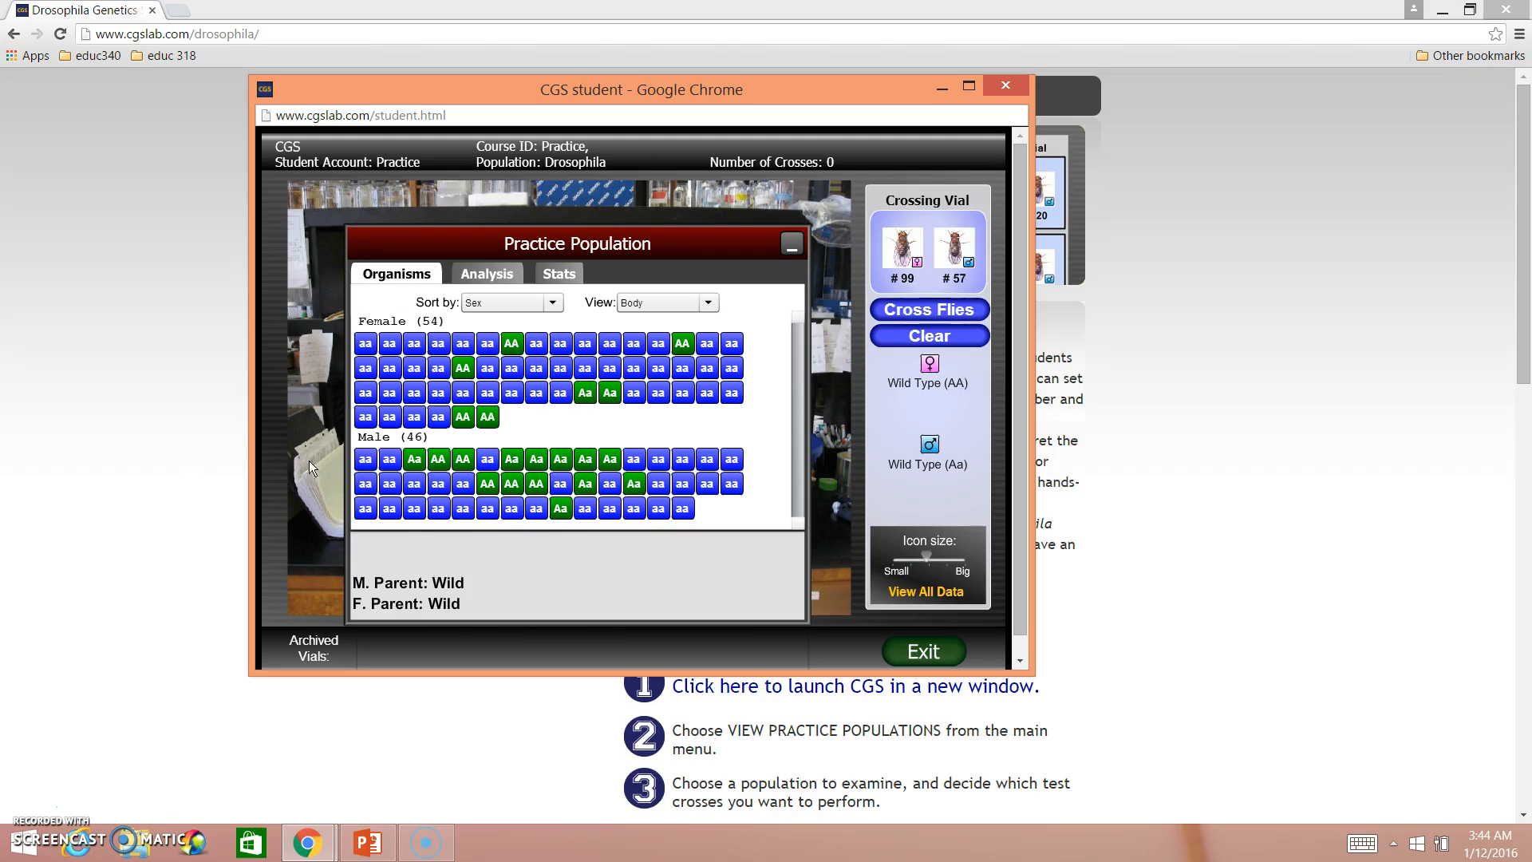
{"action": "mouse_move", "coordinate": [929, 310]}
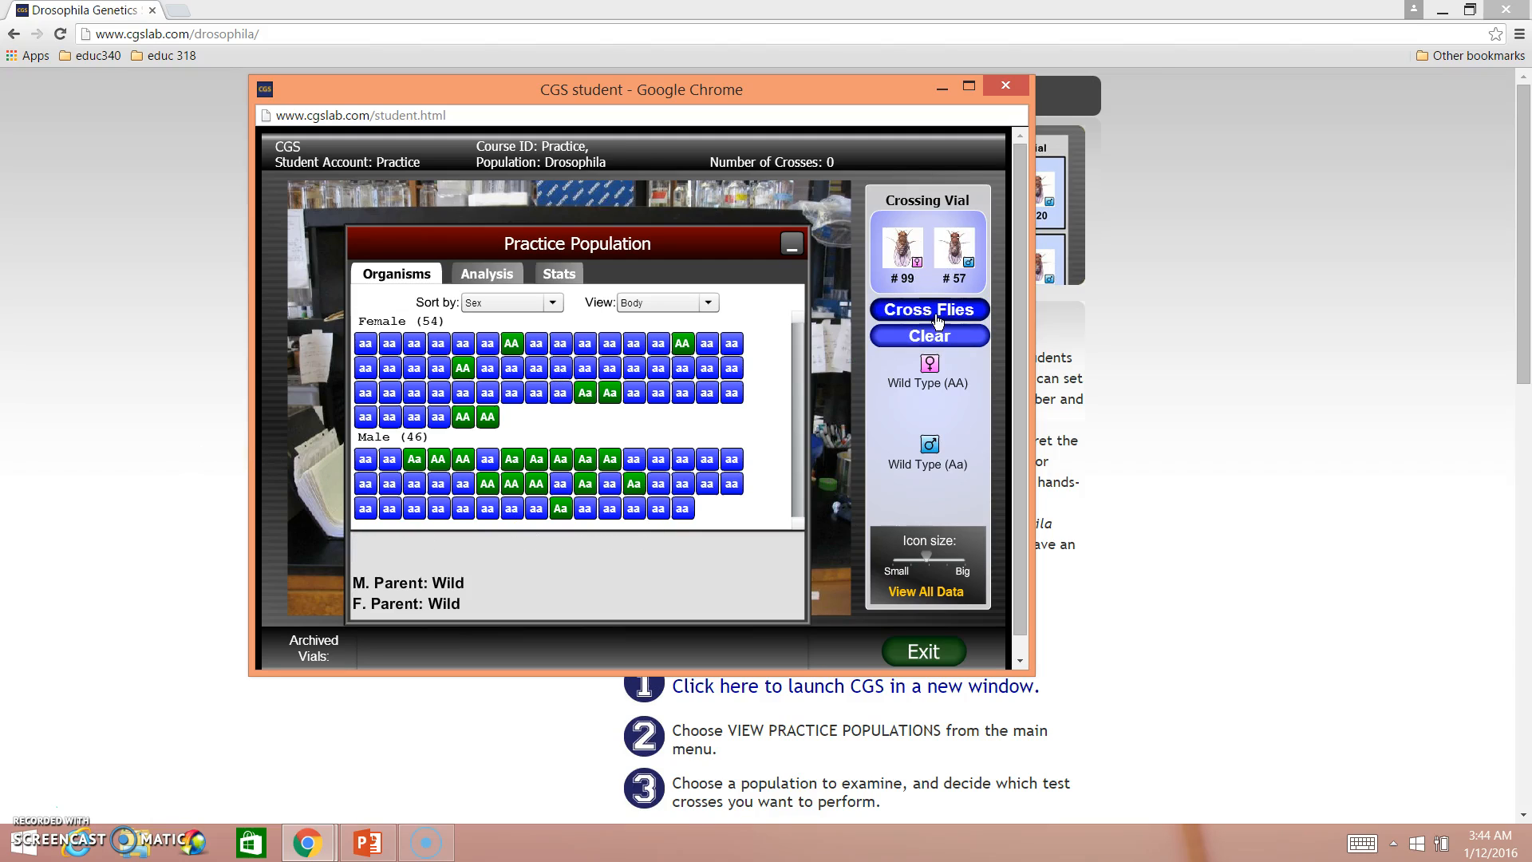
{"action": "left_click", "coordinate": [929, 308]}
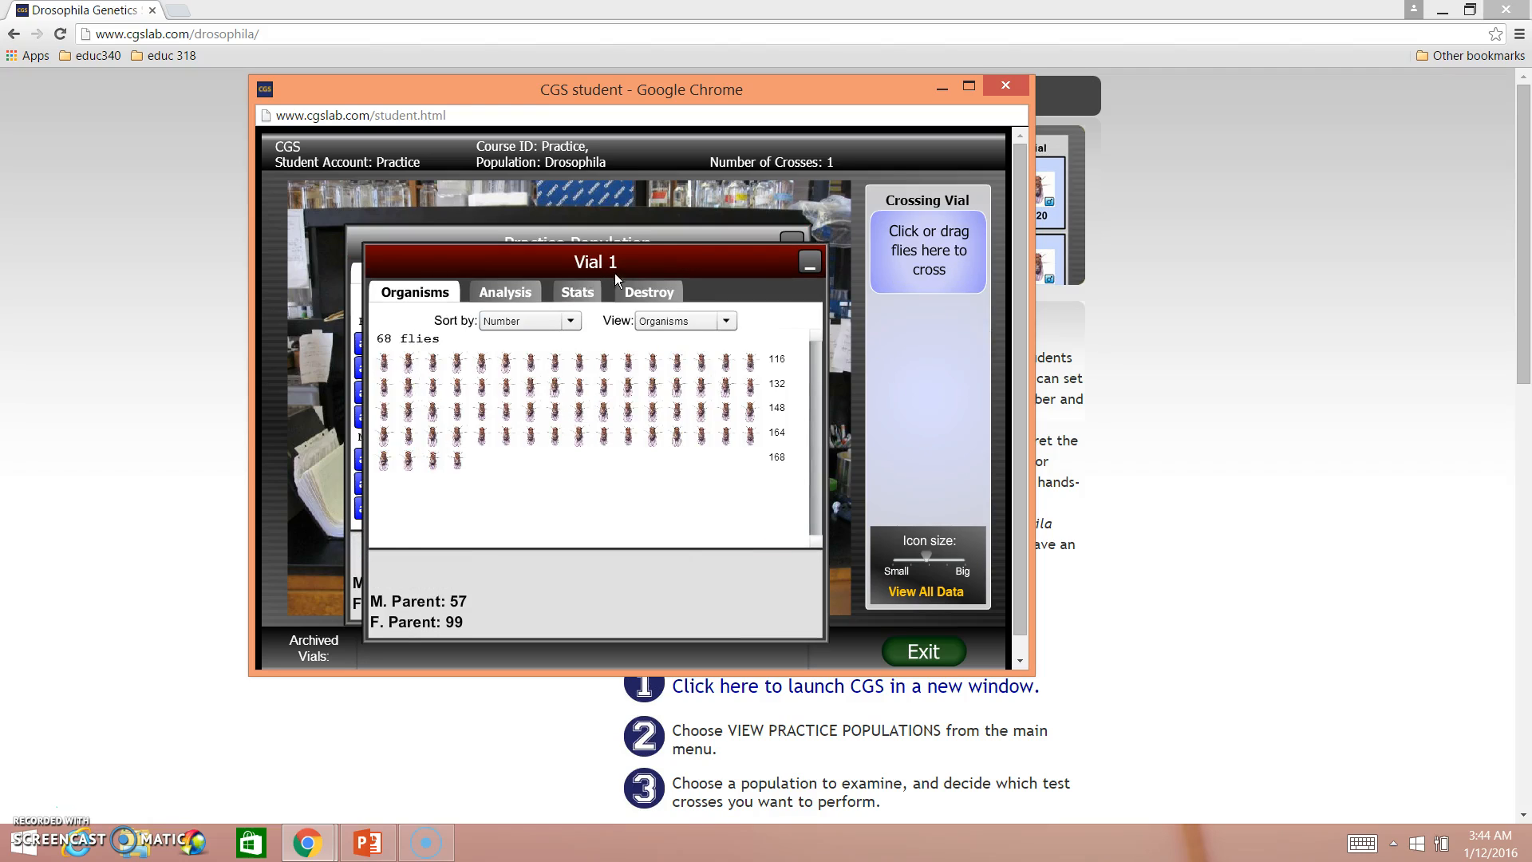
{"action": "mouse_move", "coordinate": [382, 354]}
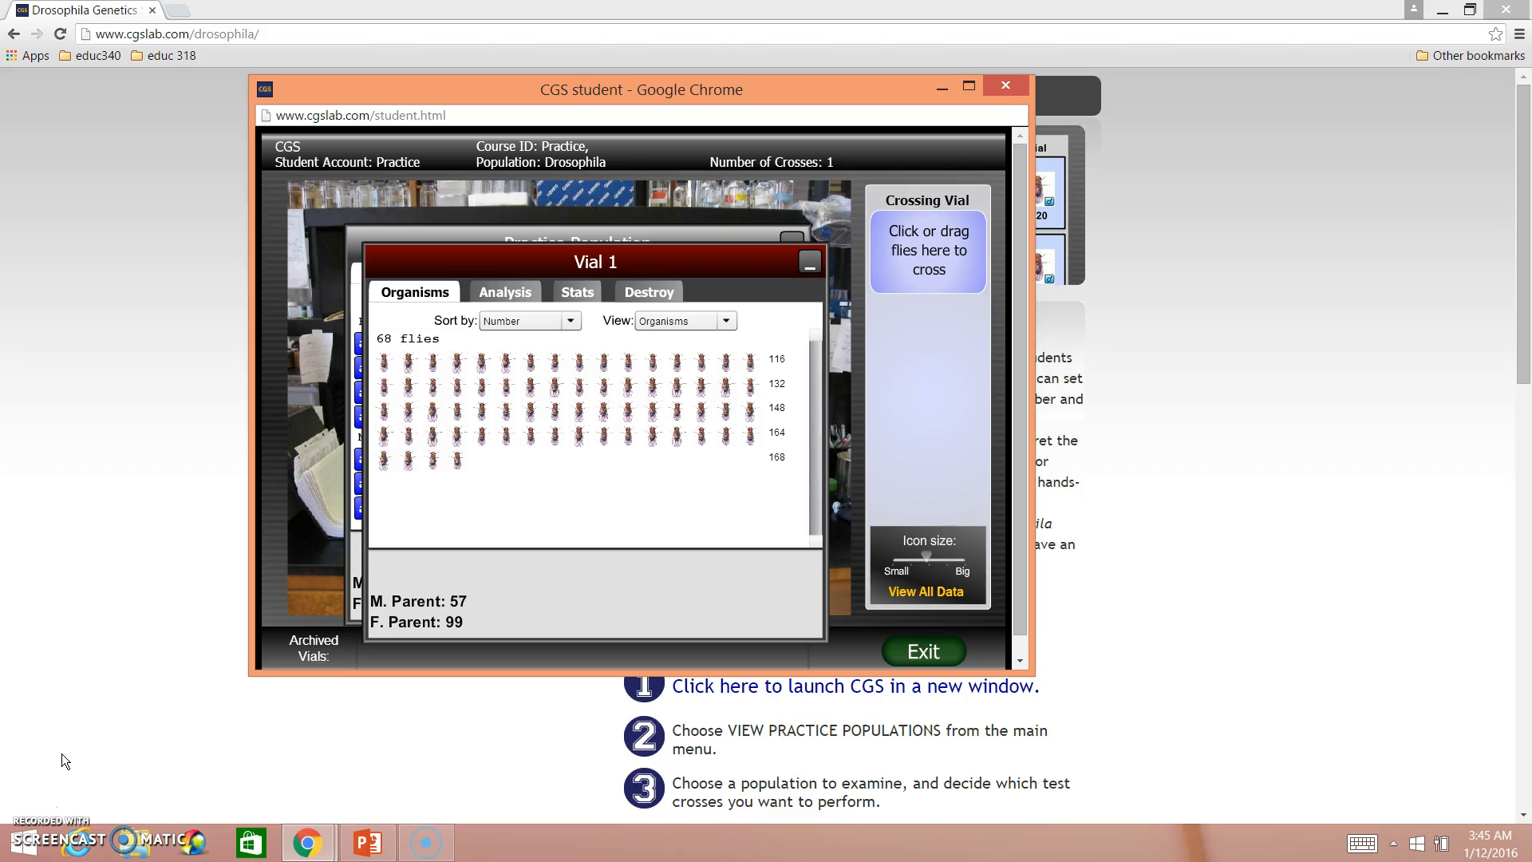
{"action": "mouse_move", "coordinate": [505, 298]}
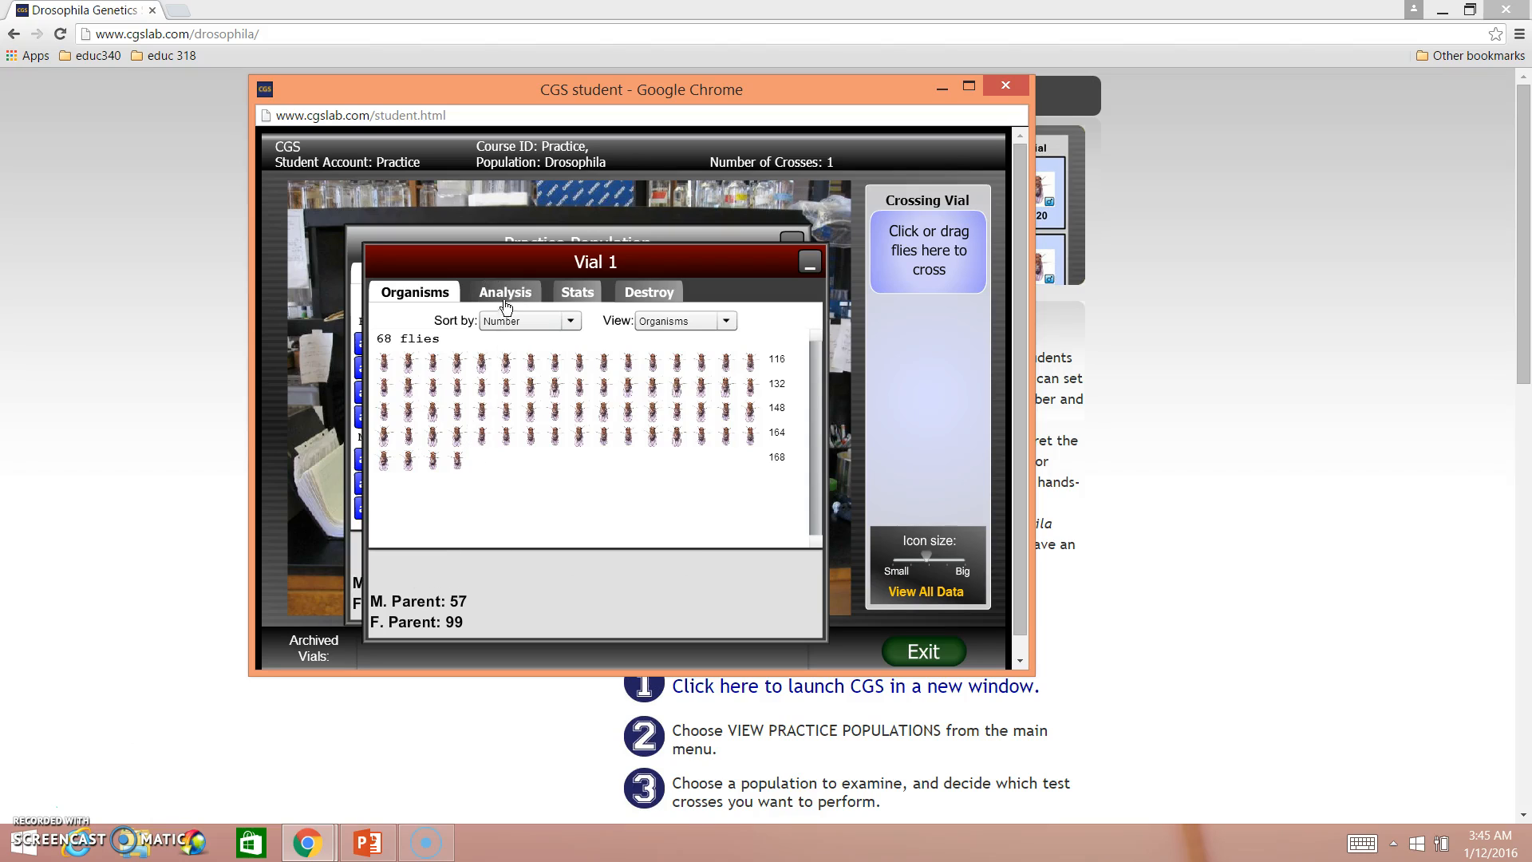
{"action": "left_click", "coordinate": [505, 292]}
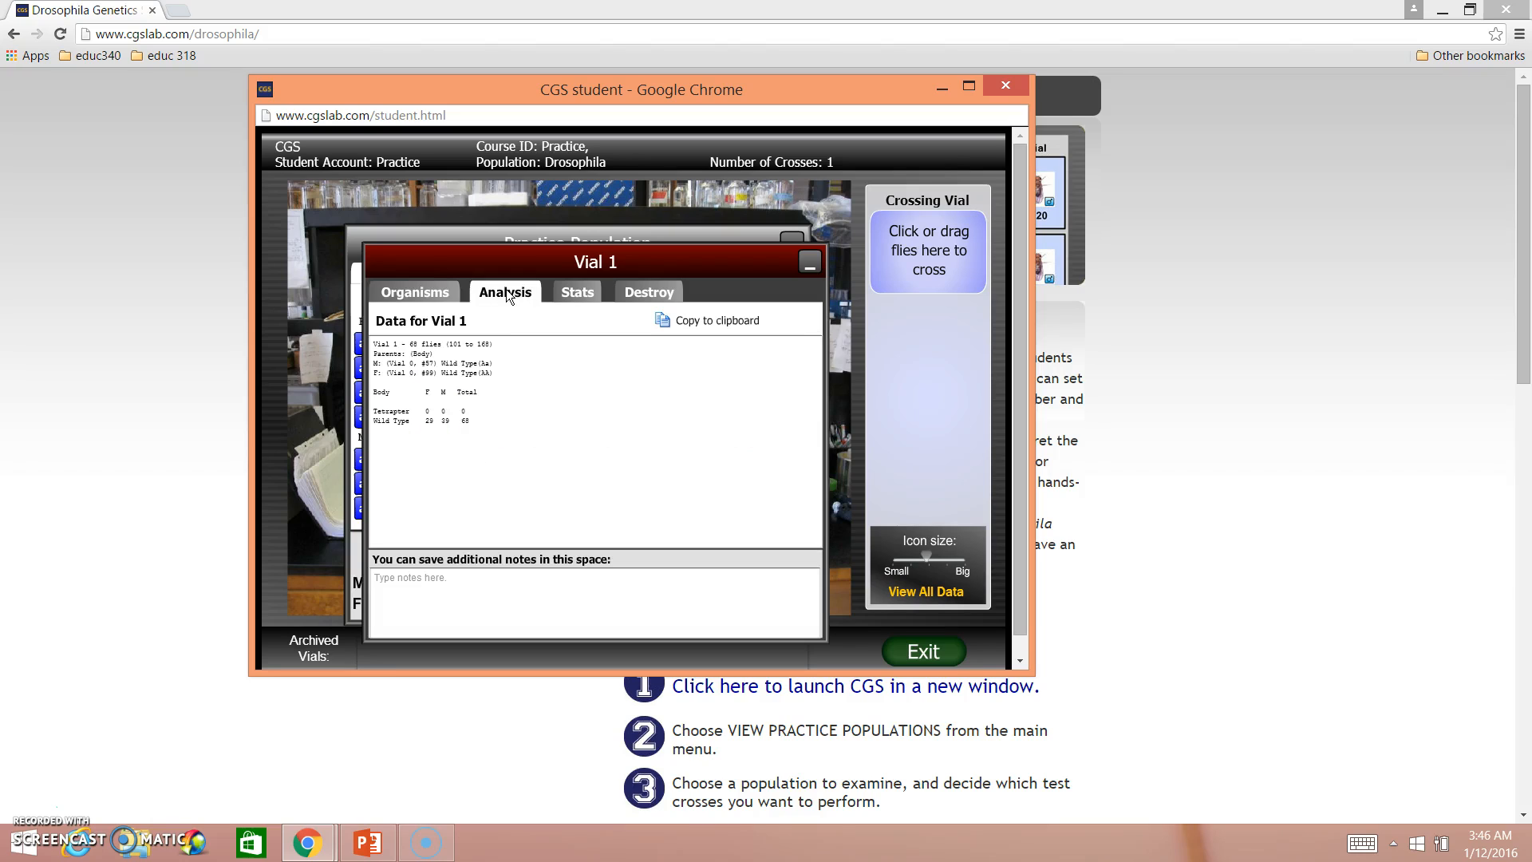
{"action": "mouse_move", "coordinate": [98, 658]}
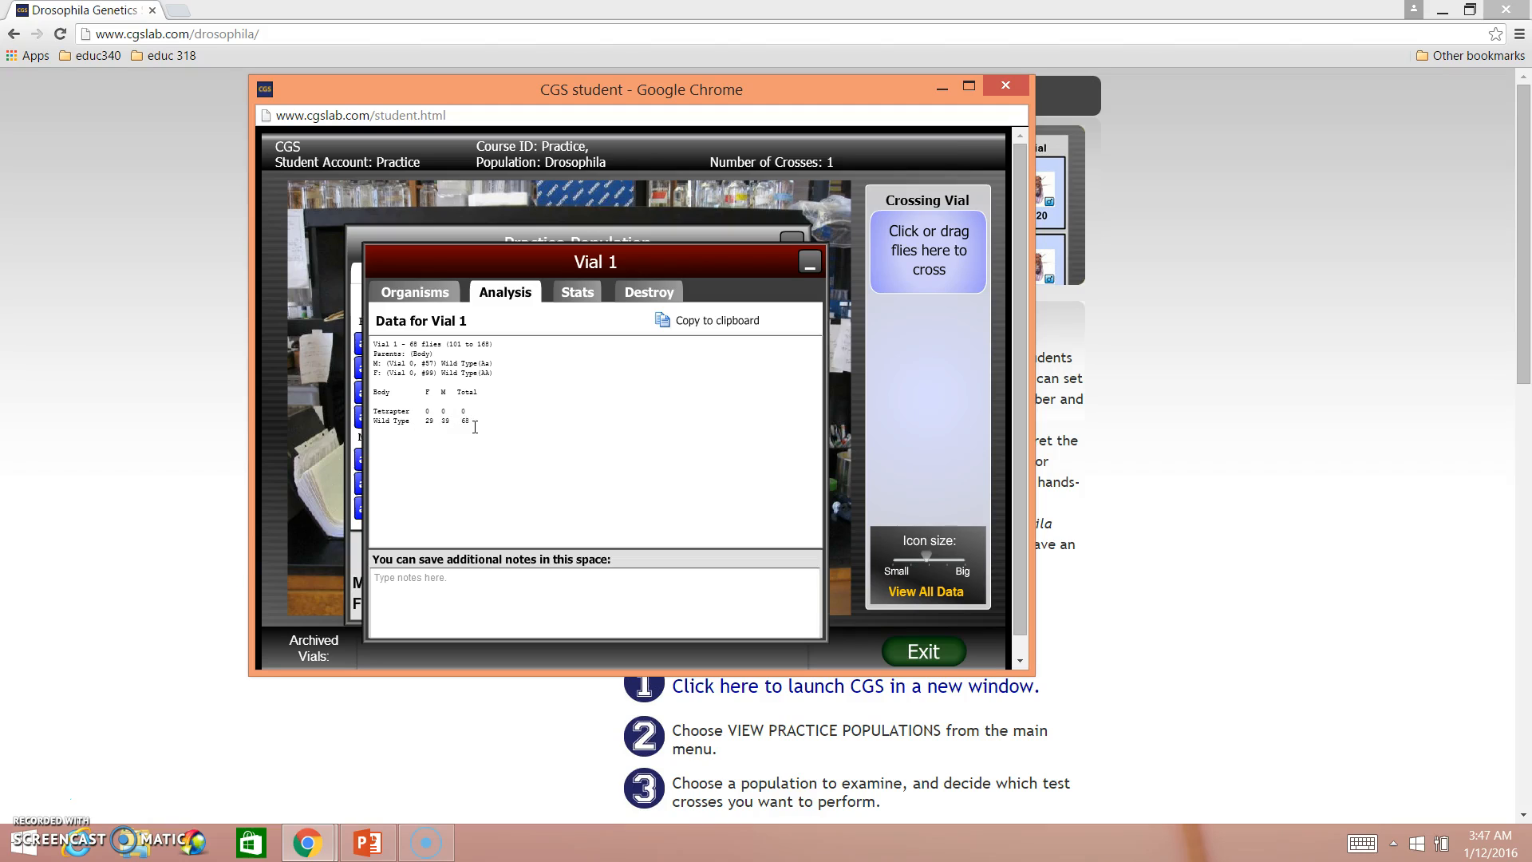
{"action": "mouse_move", "coordinate": [417, 470]}
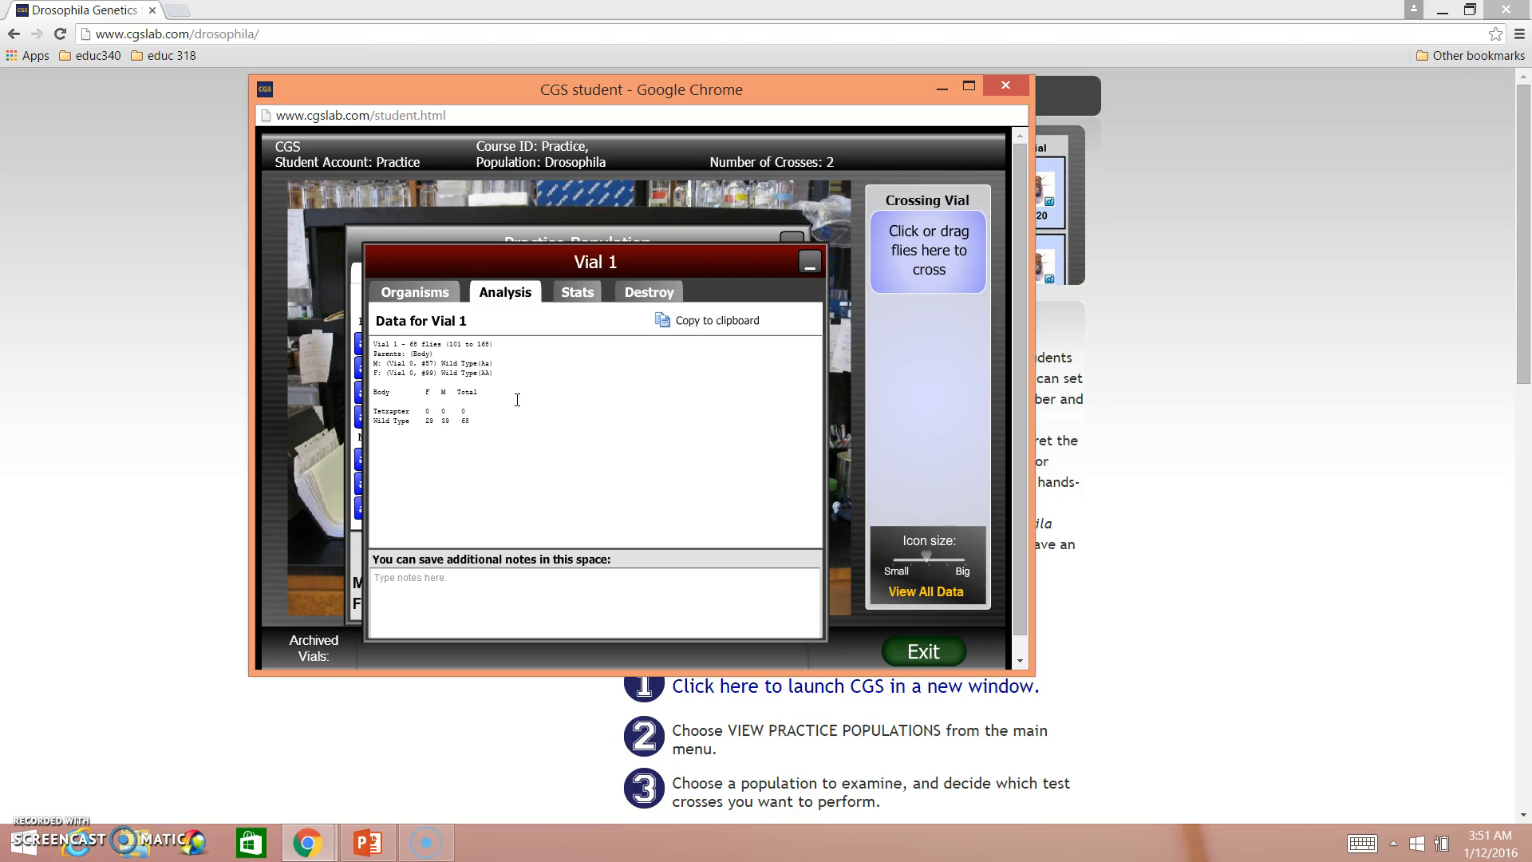
{"action": "mouse_move", "coordinate": [424, 298]}
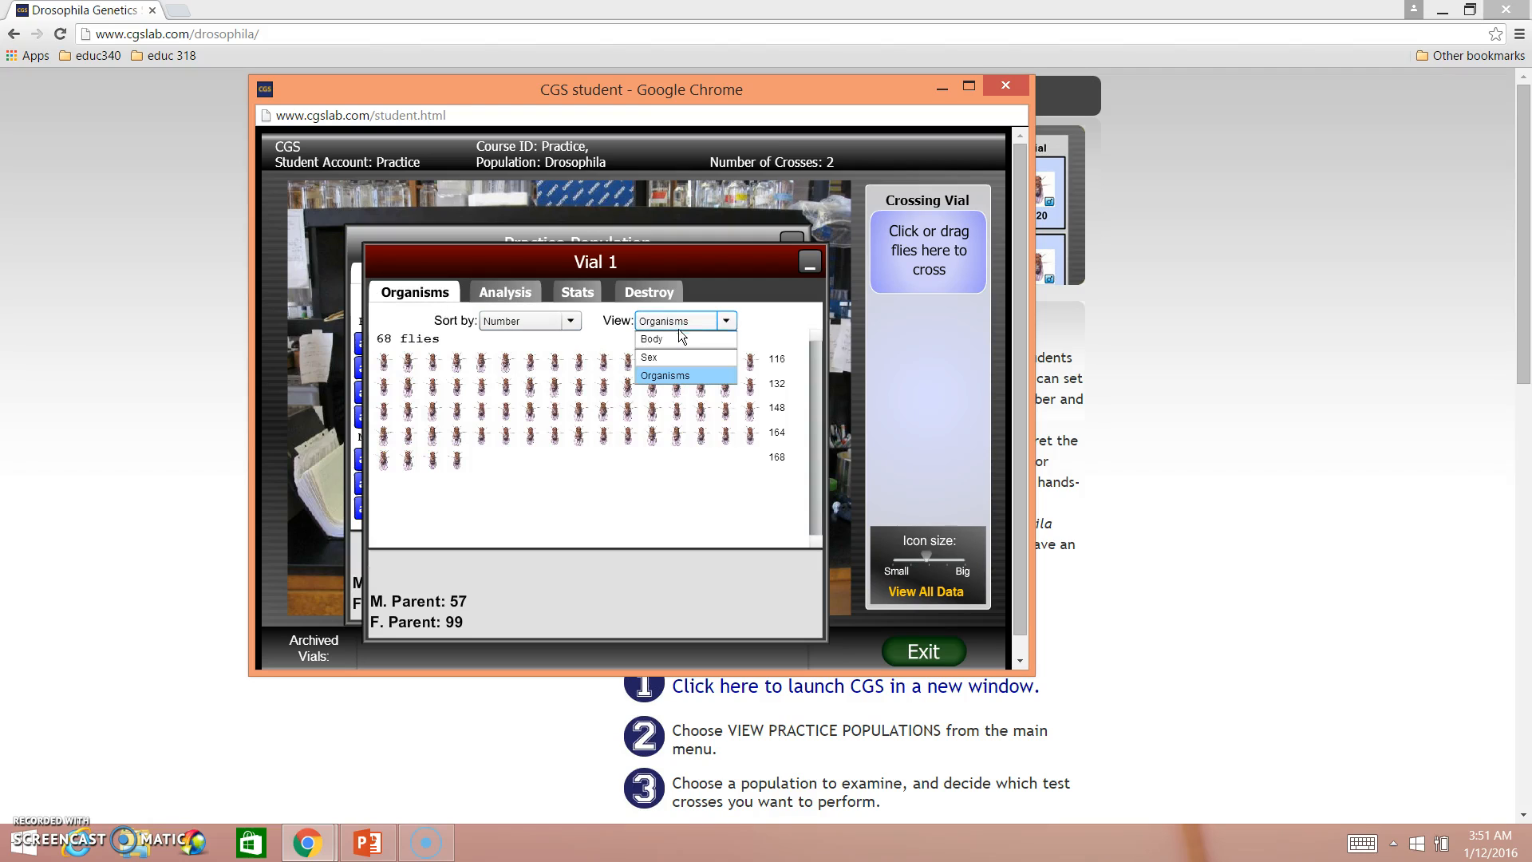
Set Vial 1's offspring View to Body and Sort by to Sex (29 female, 39 male)
{"action": "left_click", "coordinate": [648, 357]}
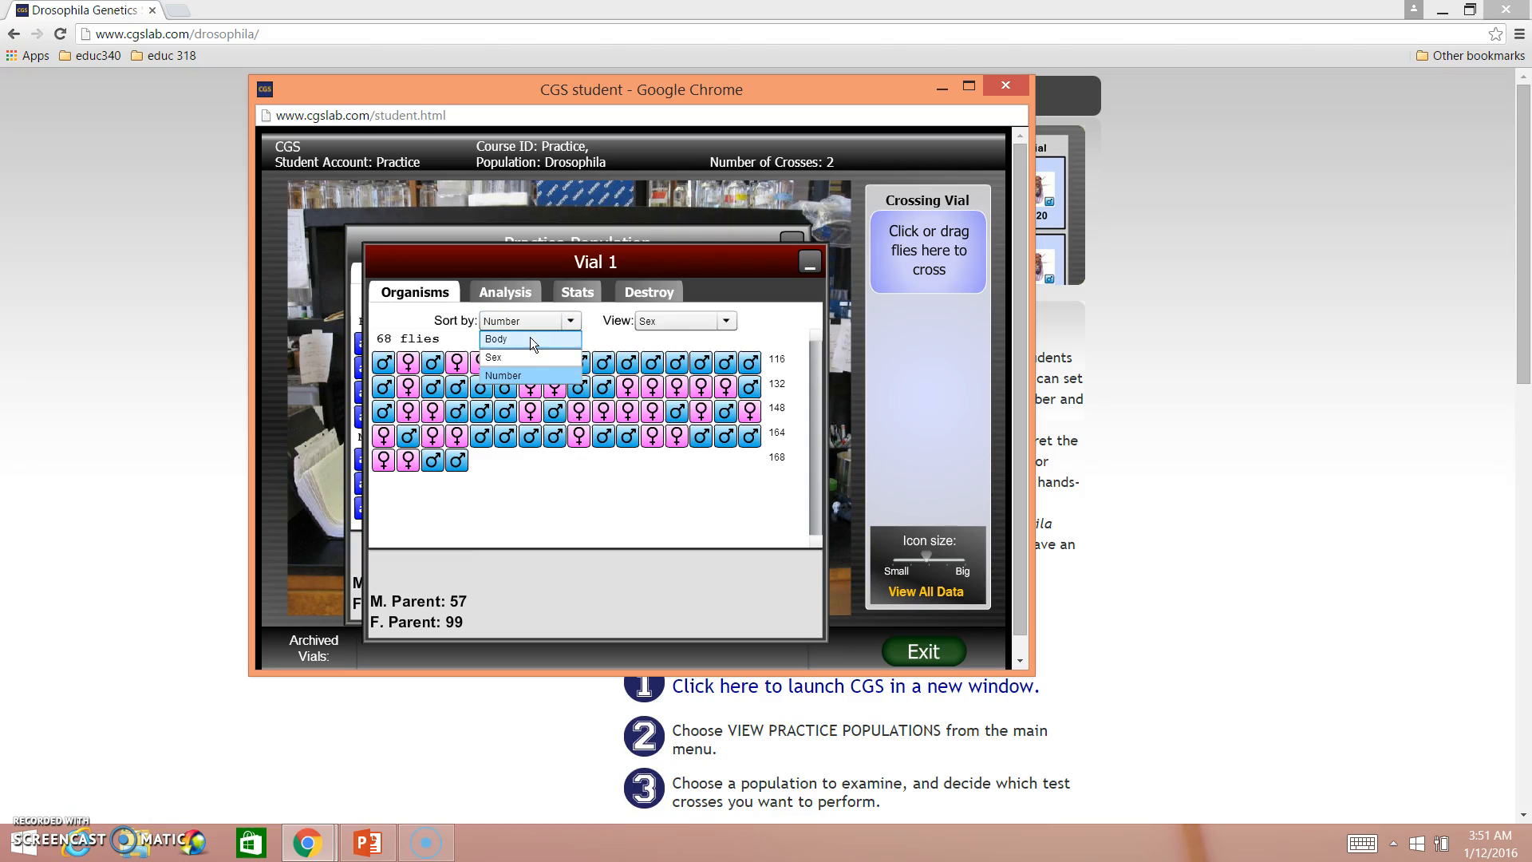
{"action": "left_click", "coordinate": [495, 339]}
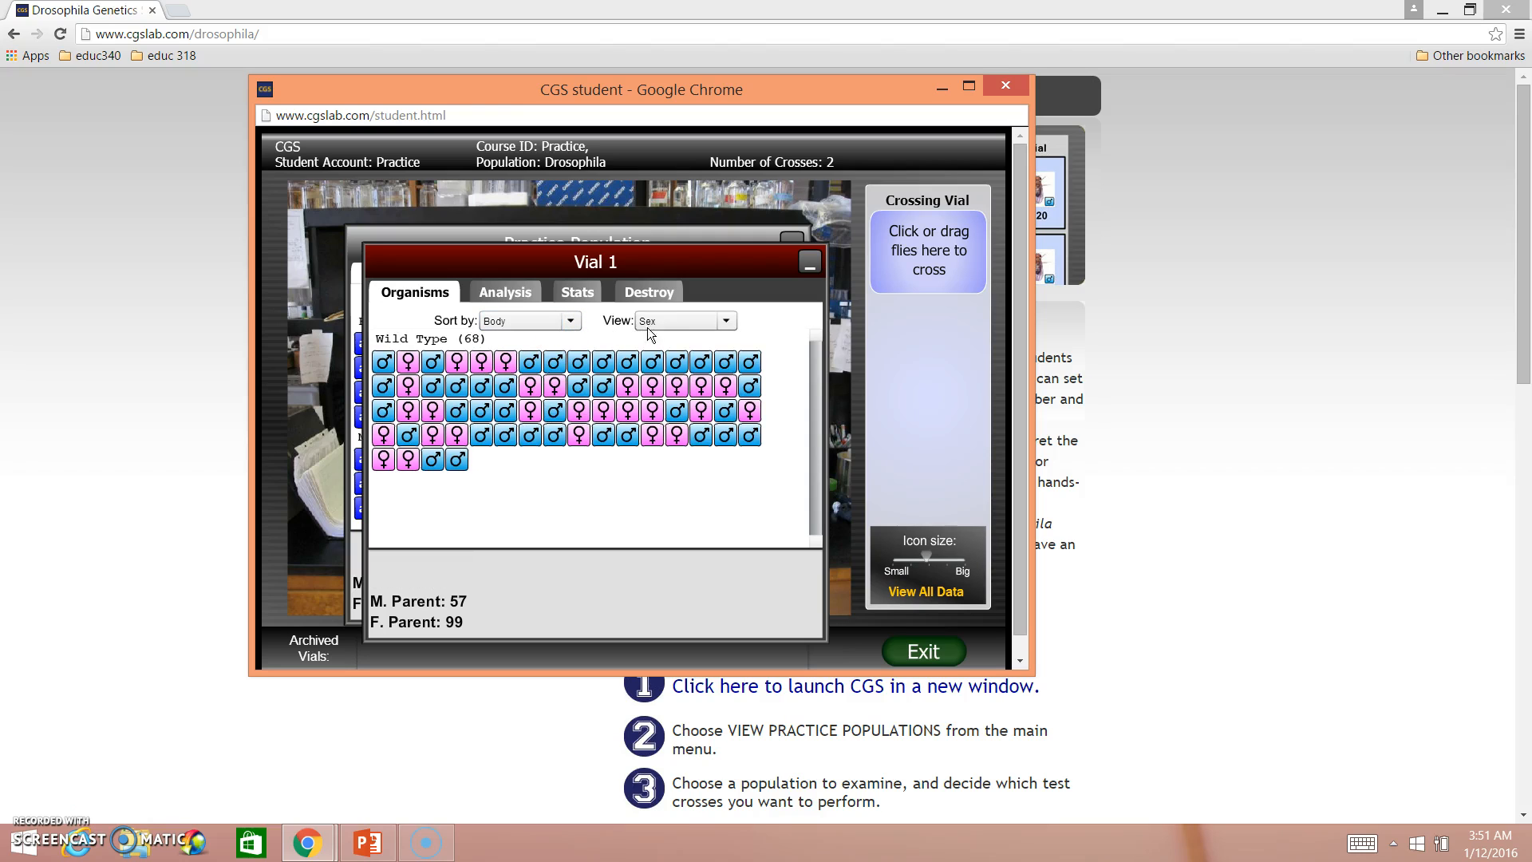
{"action": "left_click", "coordinate": [724, 319]}
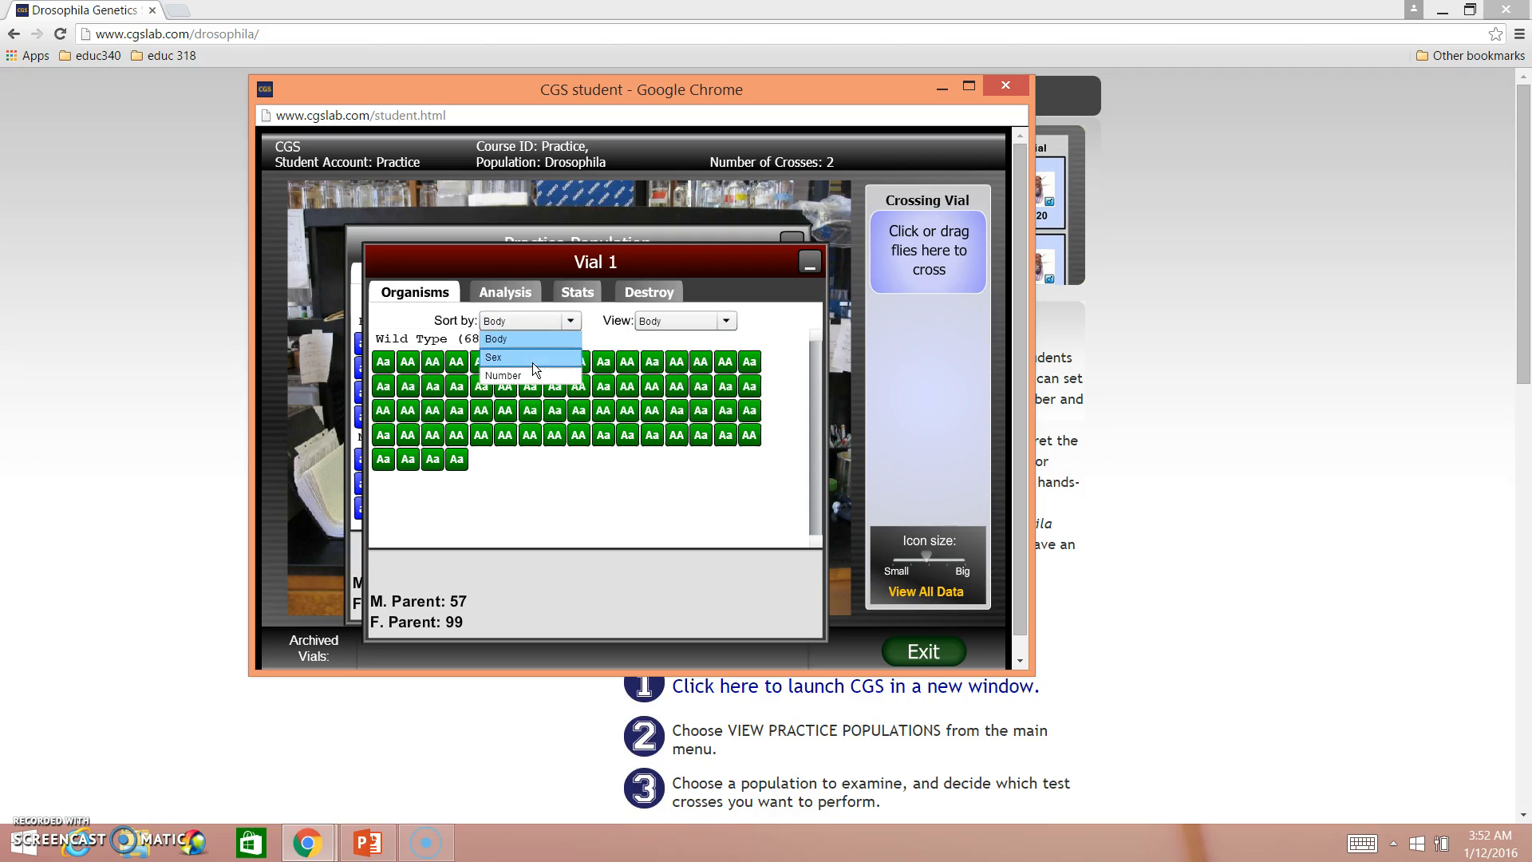
{"action": "left_click", "coordinate": [492, 357]}
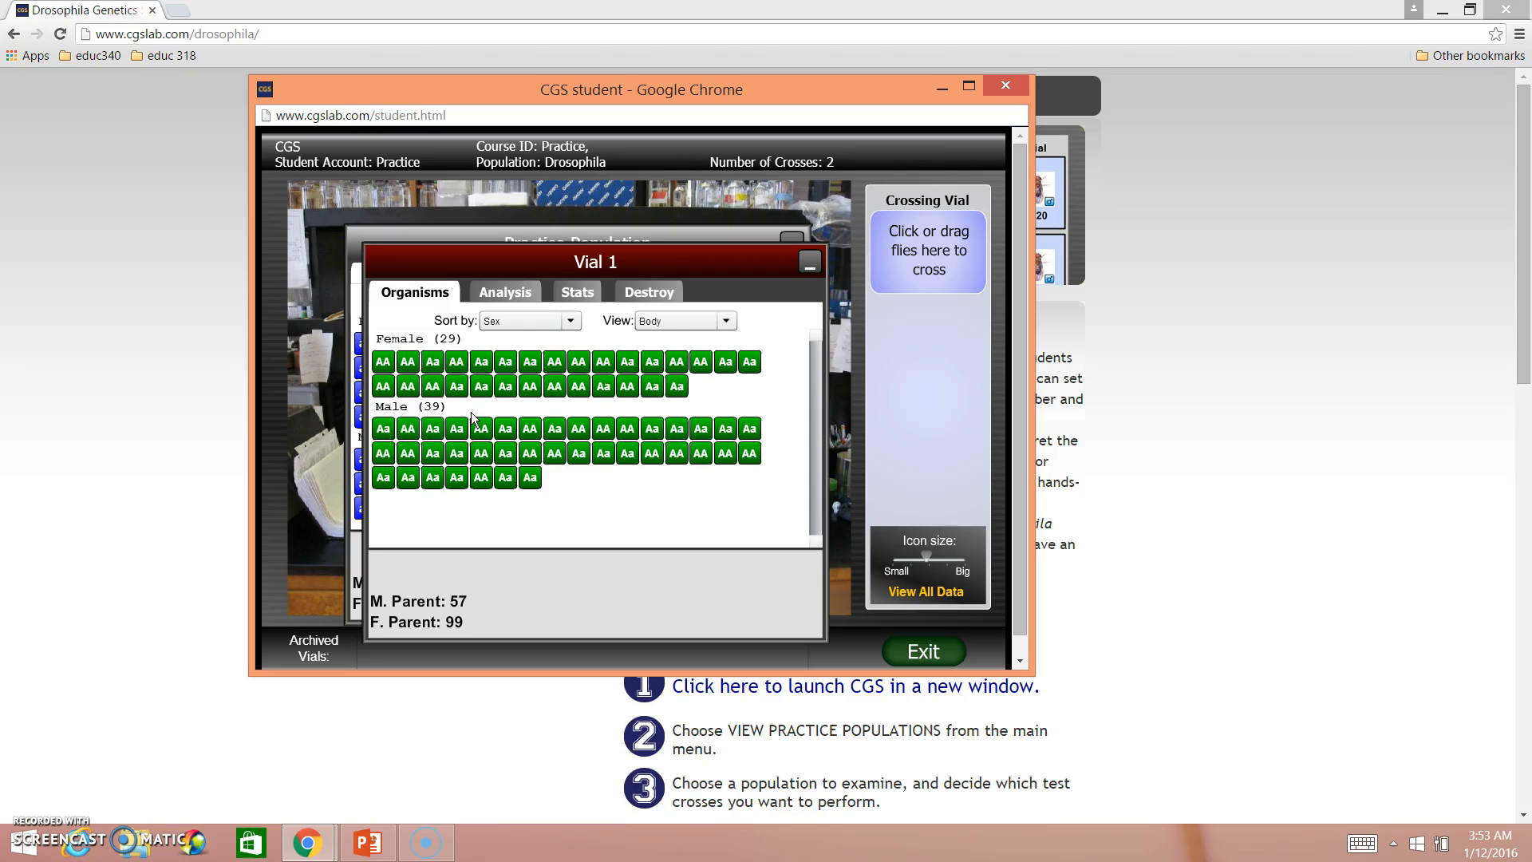
{"action": "mouse_move", "coordinate": [477, 423]}
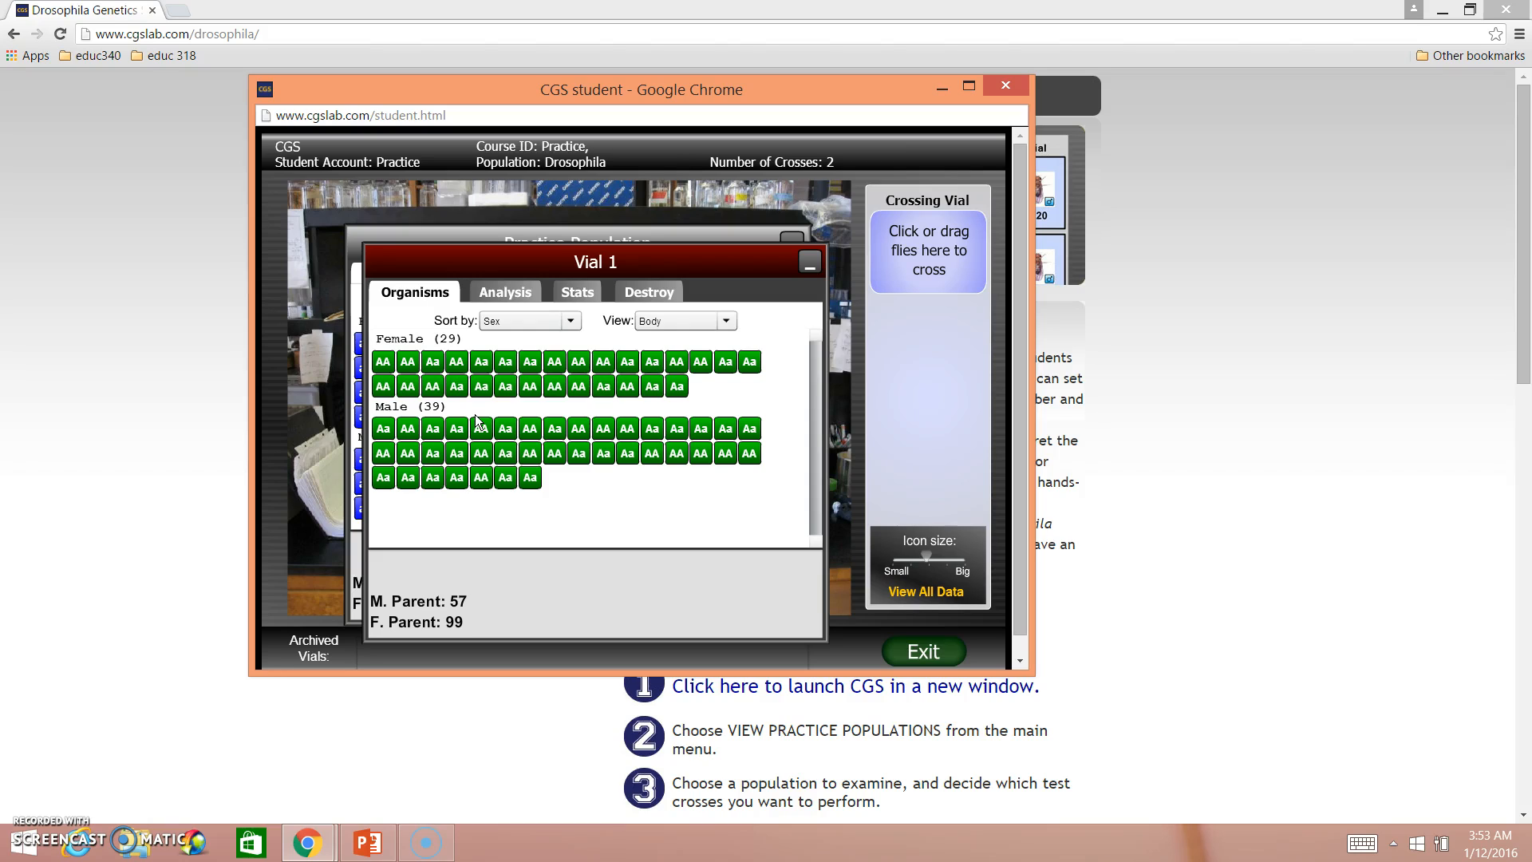
{"action": "mouse_move", "coordinate": [139, 714]}
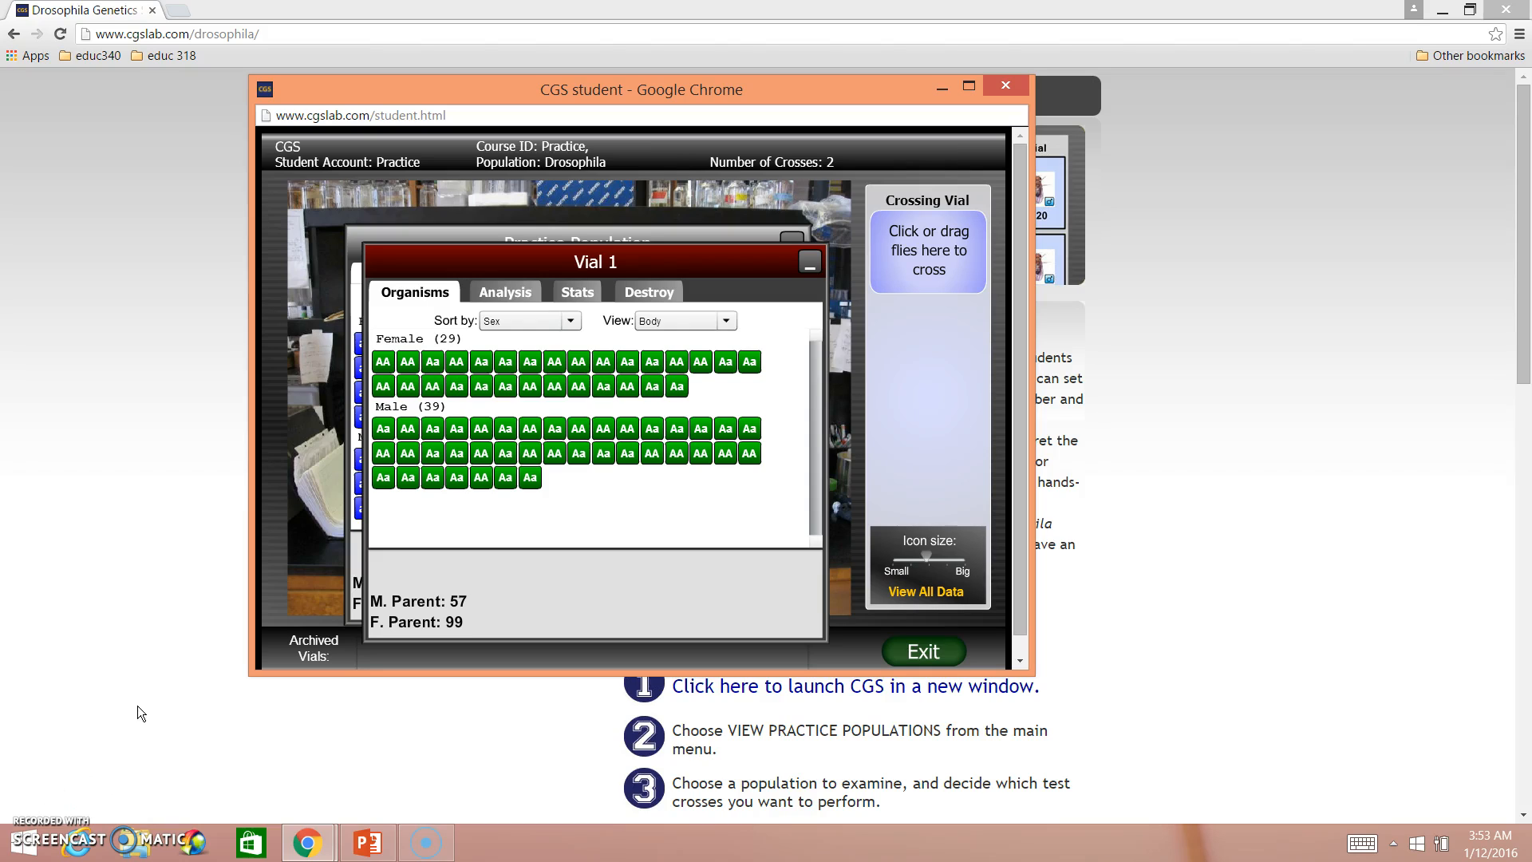